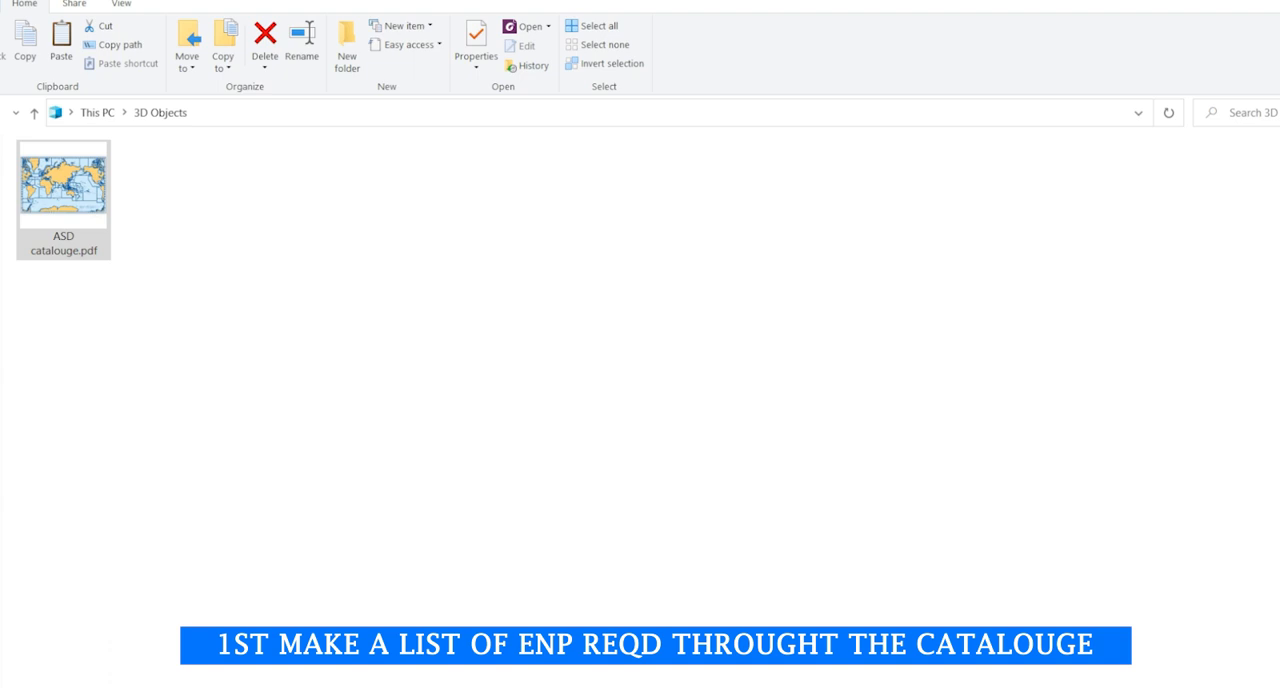
- Open the ASD catalogue PDF in Foxit PhantomPDF and enlarge the Sailing Directions coverage diagram
left_click(64, 184)
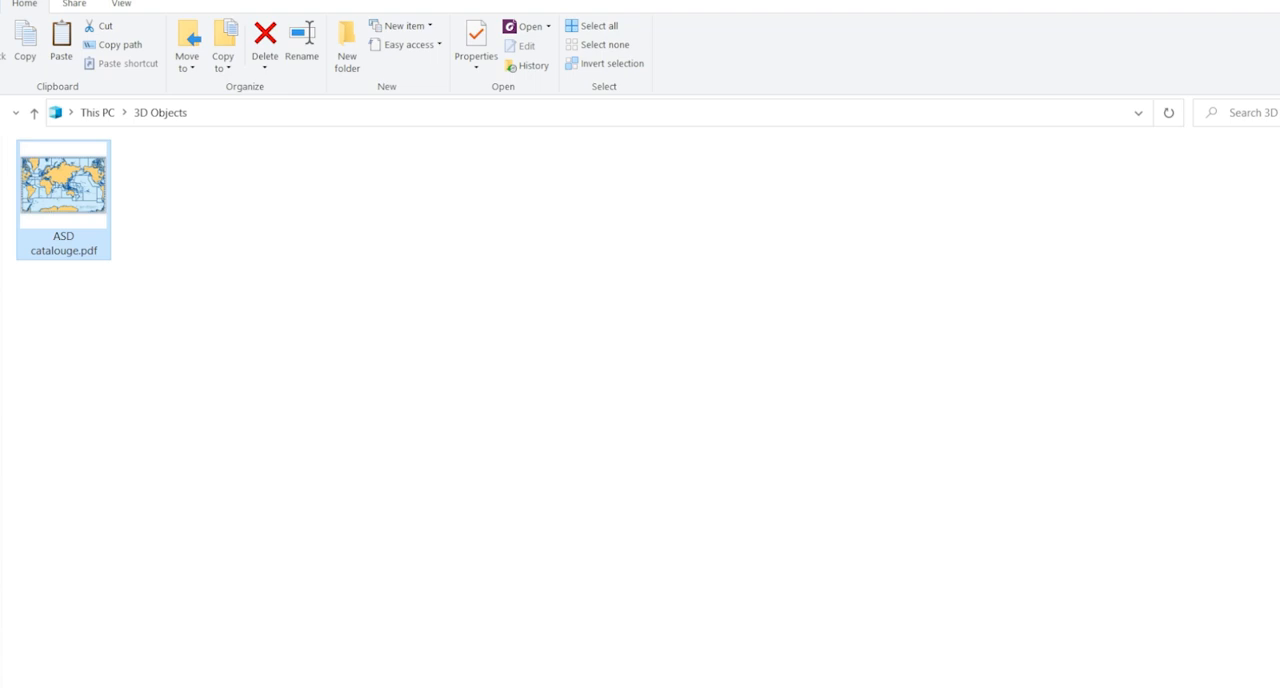
double_click(64, 182)
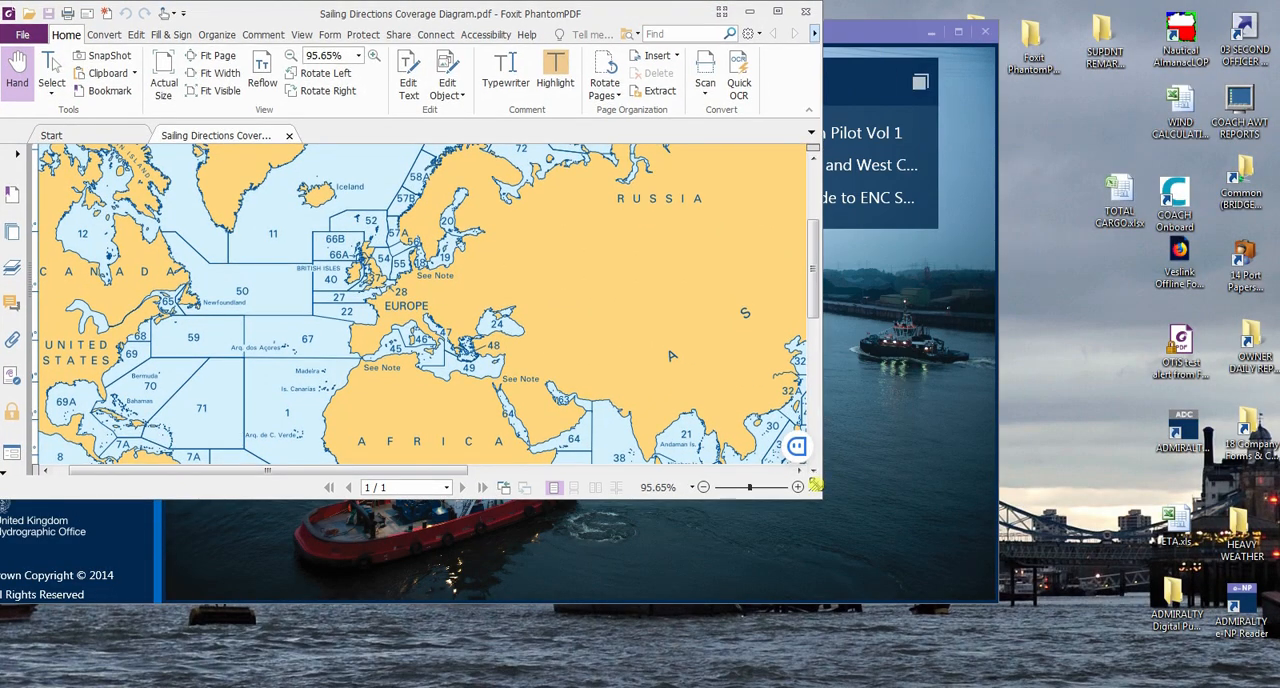
left_click(958, 30)
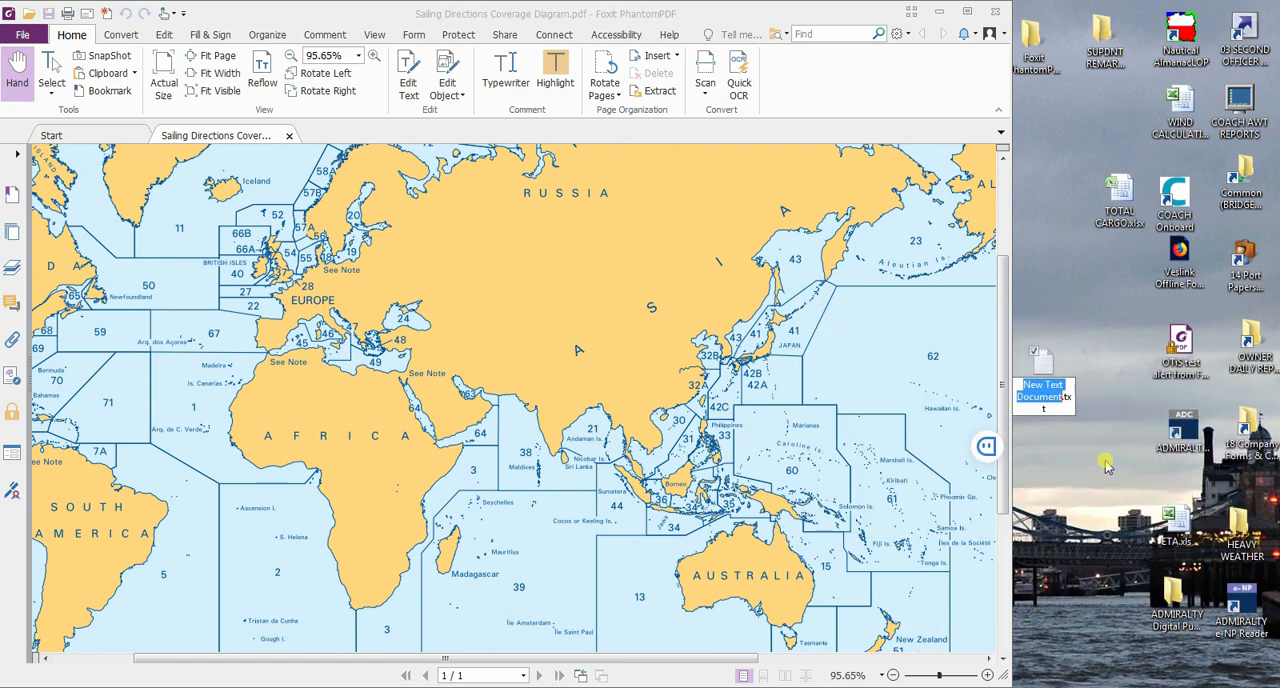
- Note area numbers 44, 38 and 64 on separate lines in ENP.txt
double_click(1042, 390)
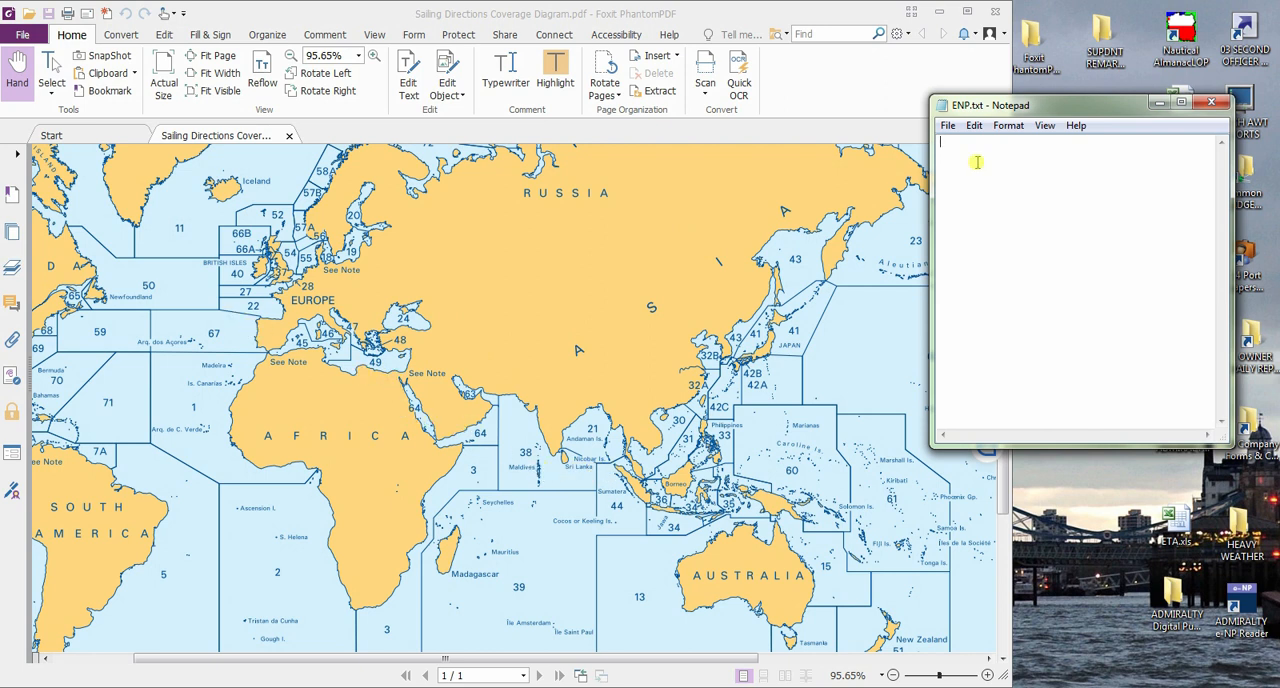
type("44")
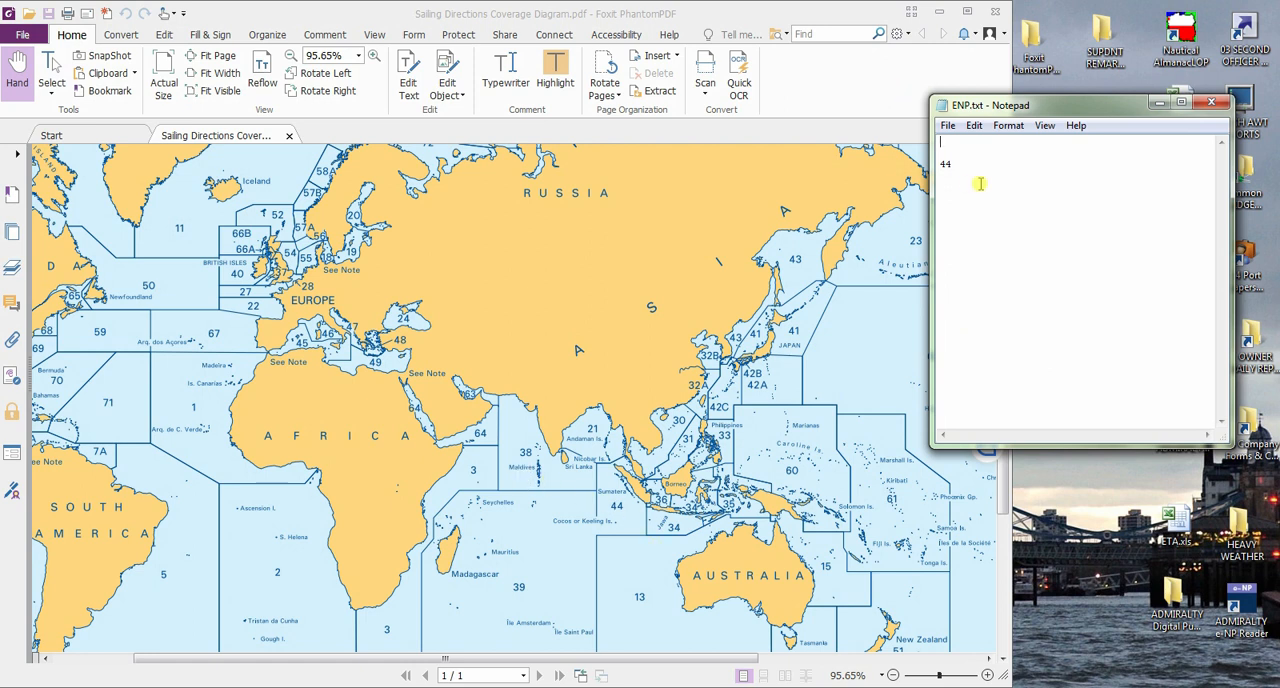
type("38")
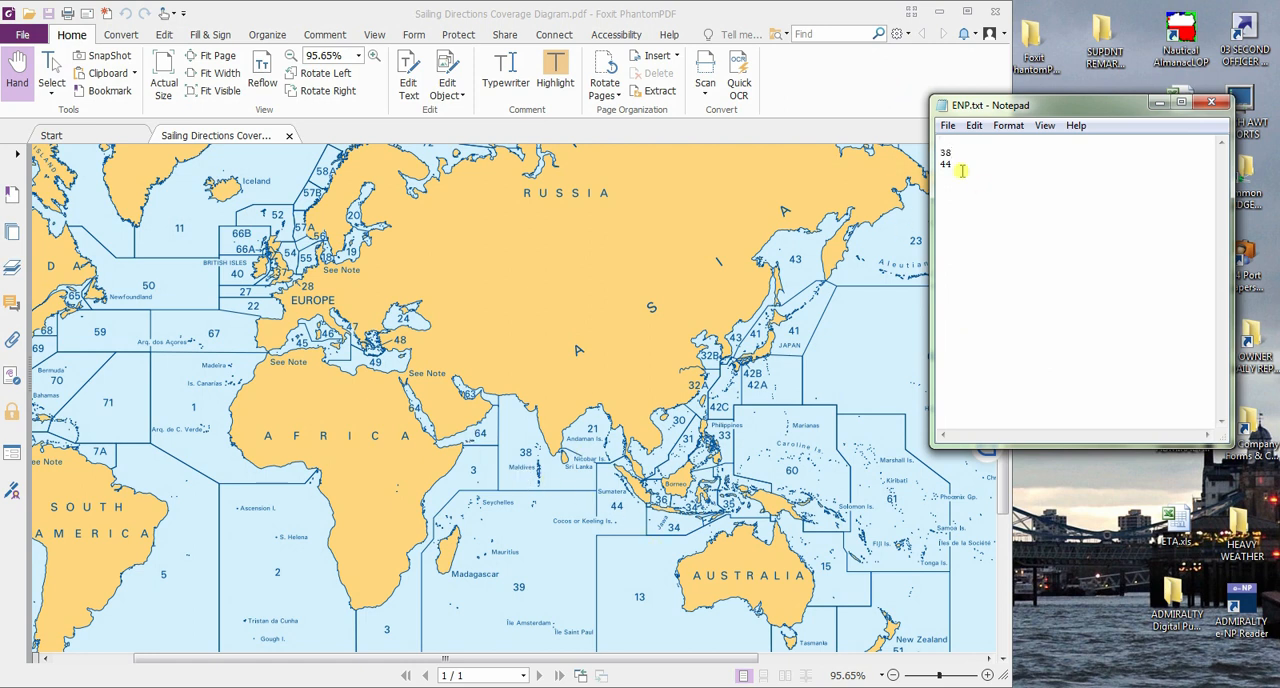
type("64")
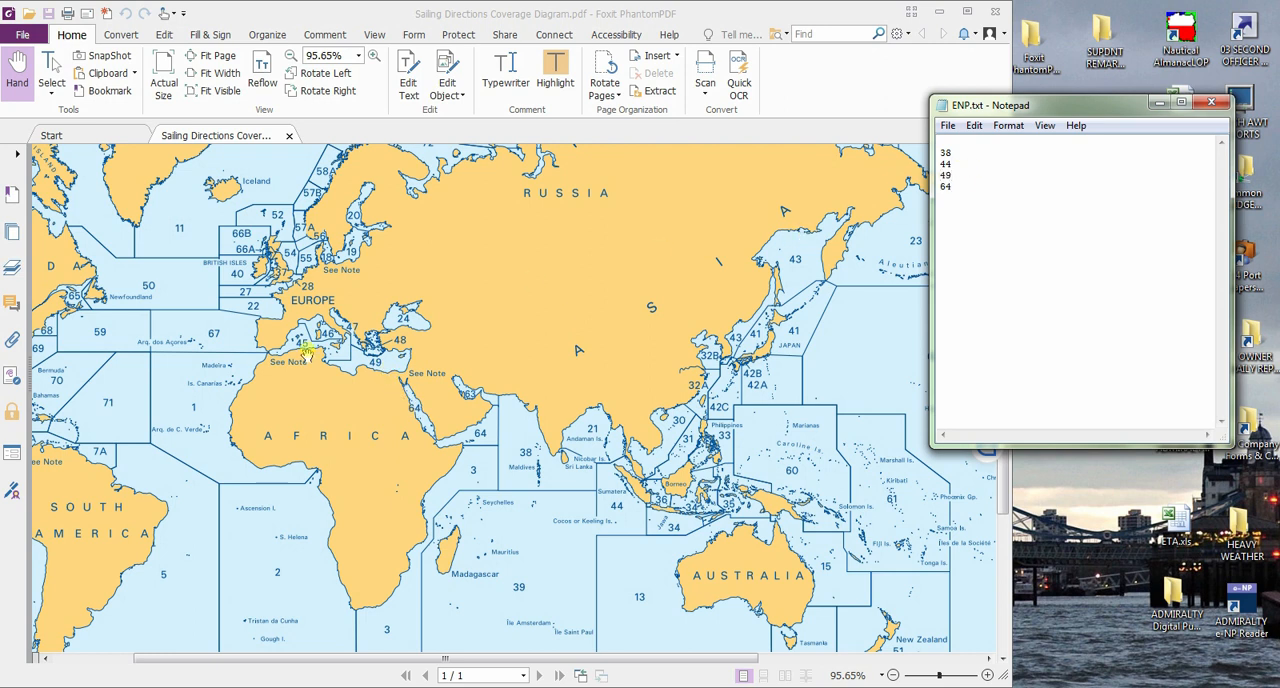
mouse_move(400, 378)
type("45")
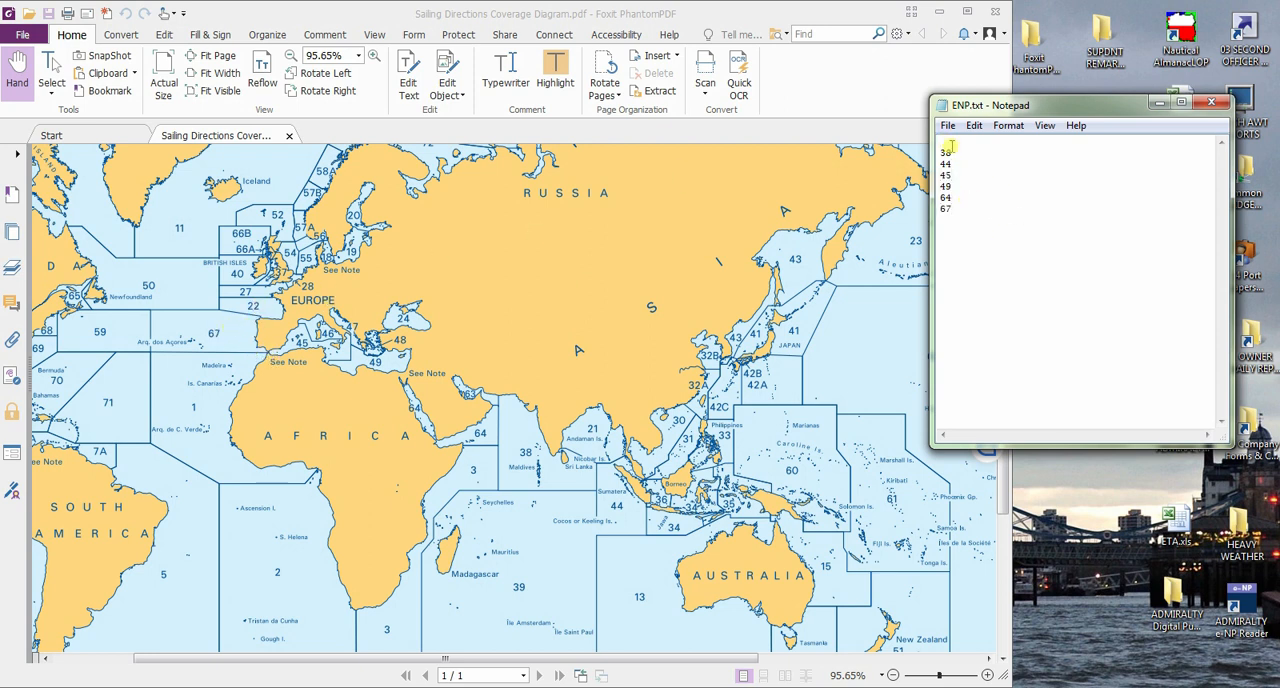
left_click(986, 676)
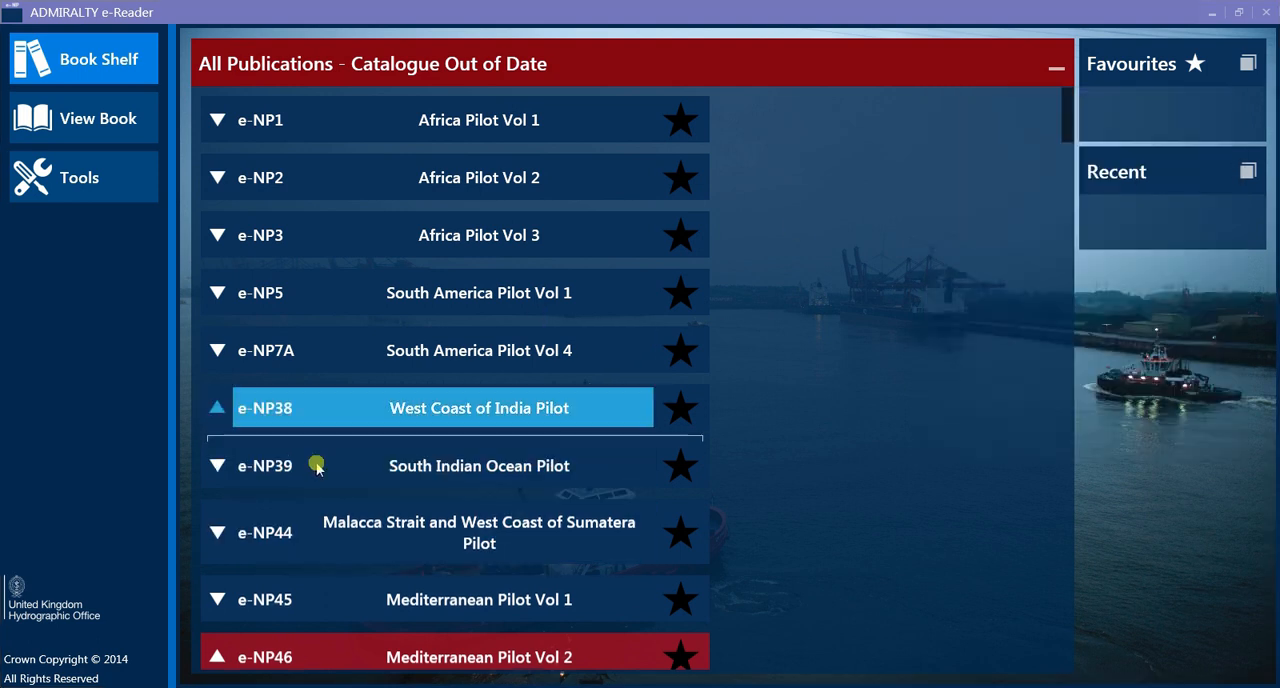
- Check the West Coast of India and Mediterranean Vol 3 pilots on the bookshelf and revise the ENP.txt list
left_click(216, 408)
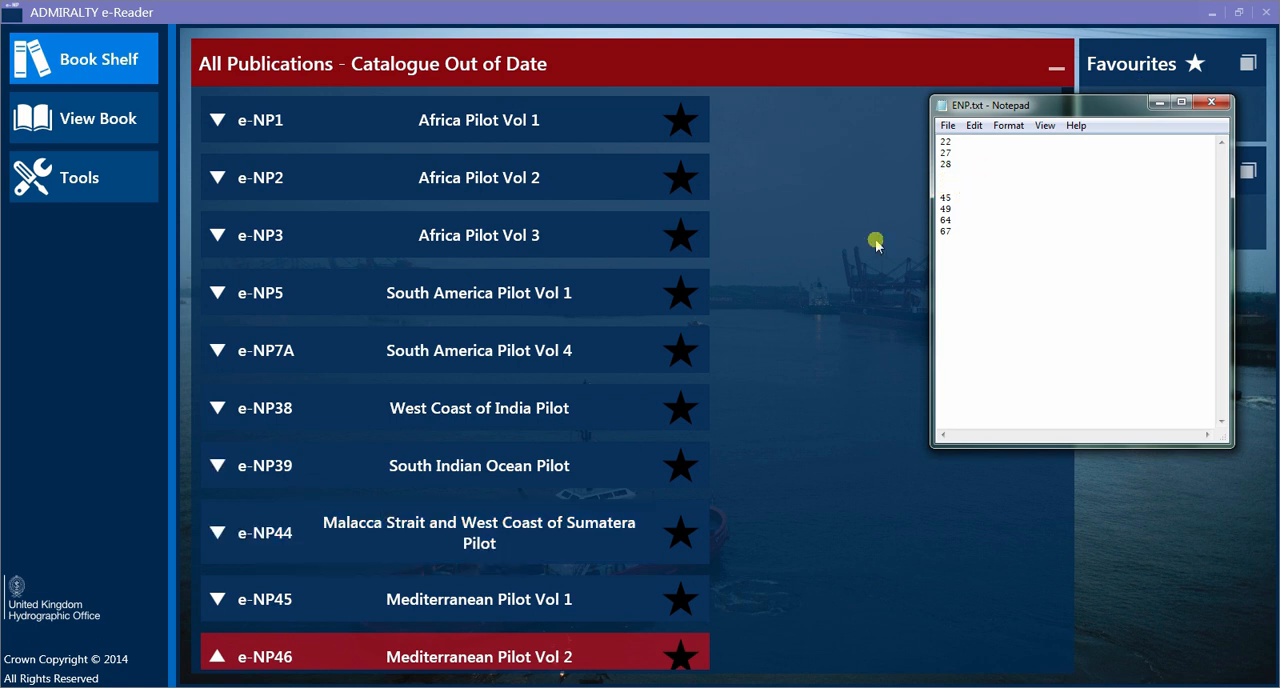
left_click(444, 600)
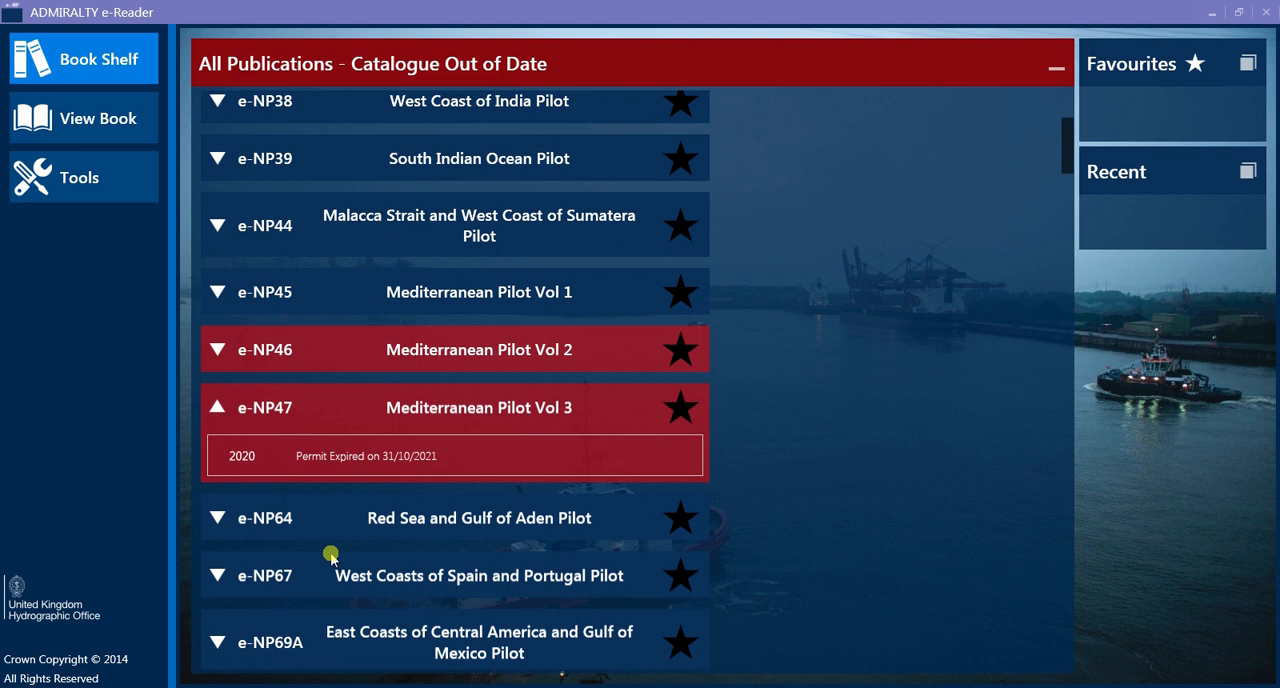
scroll("down", 3)
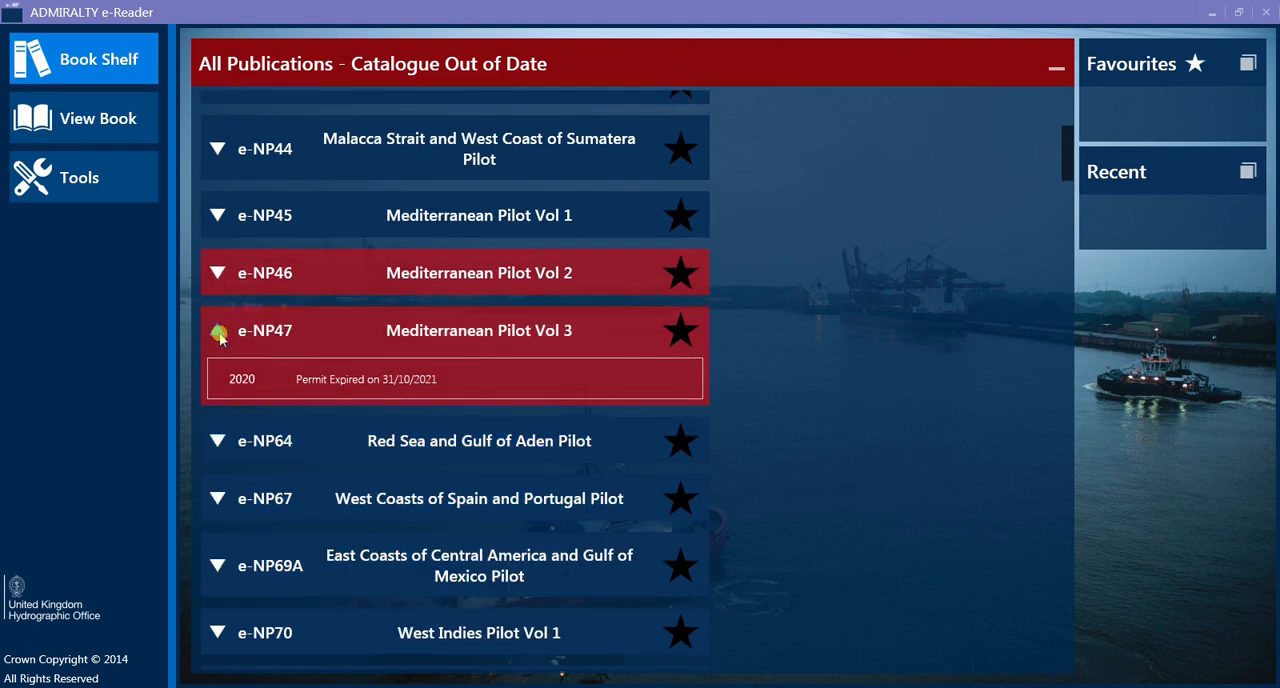
left_click(216, 330)
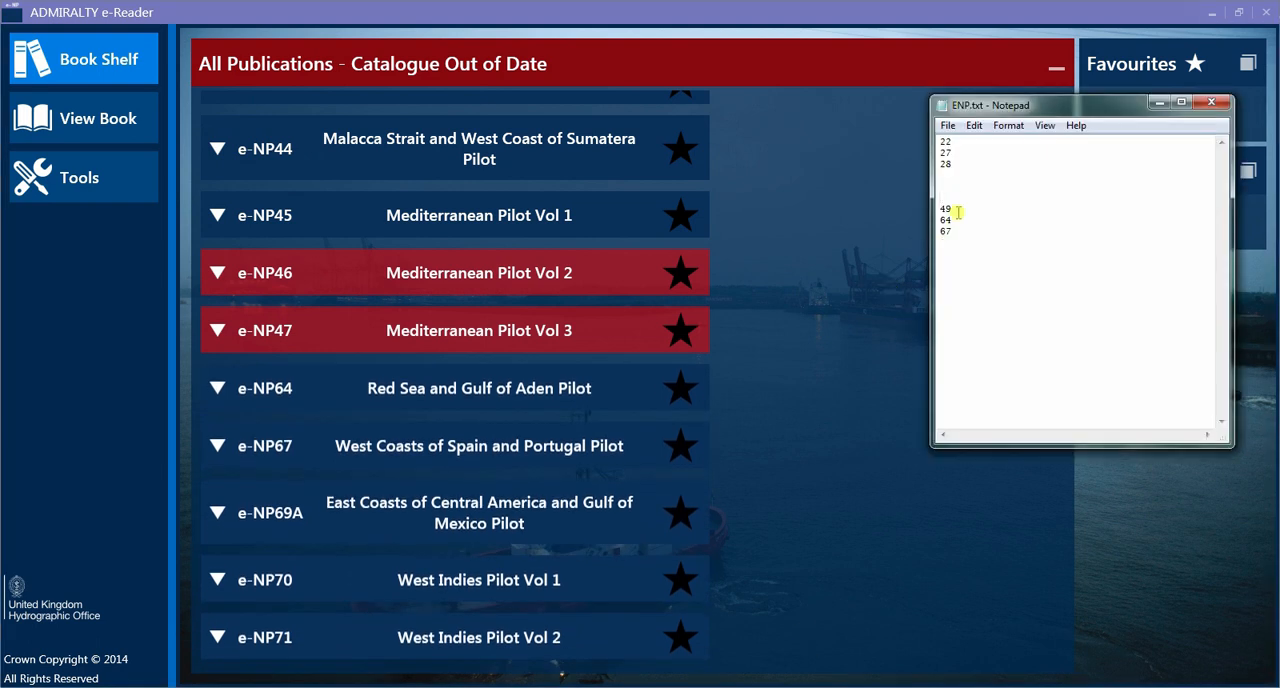
left_click(454, 388)
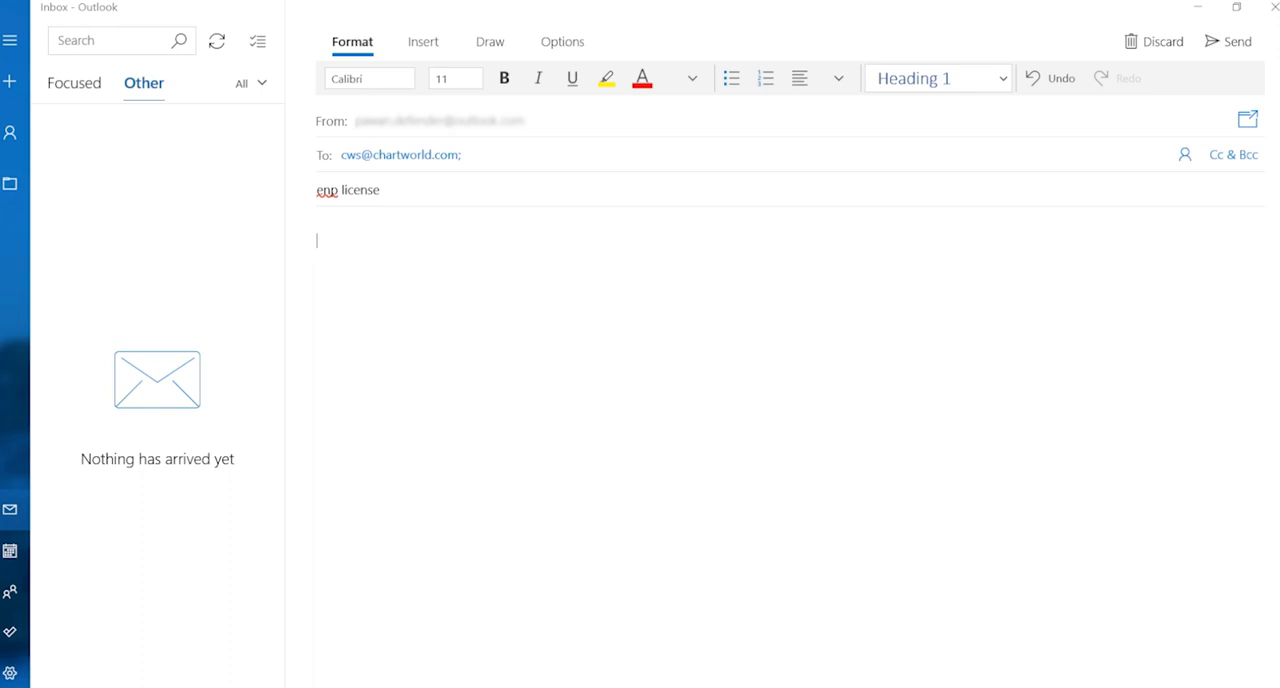
- Write 'Please issue the License for Following ENP' and the first E-np list entries in the message body
double_click(400, 156)
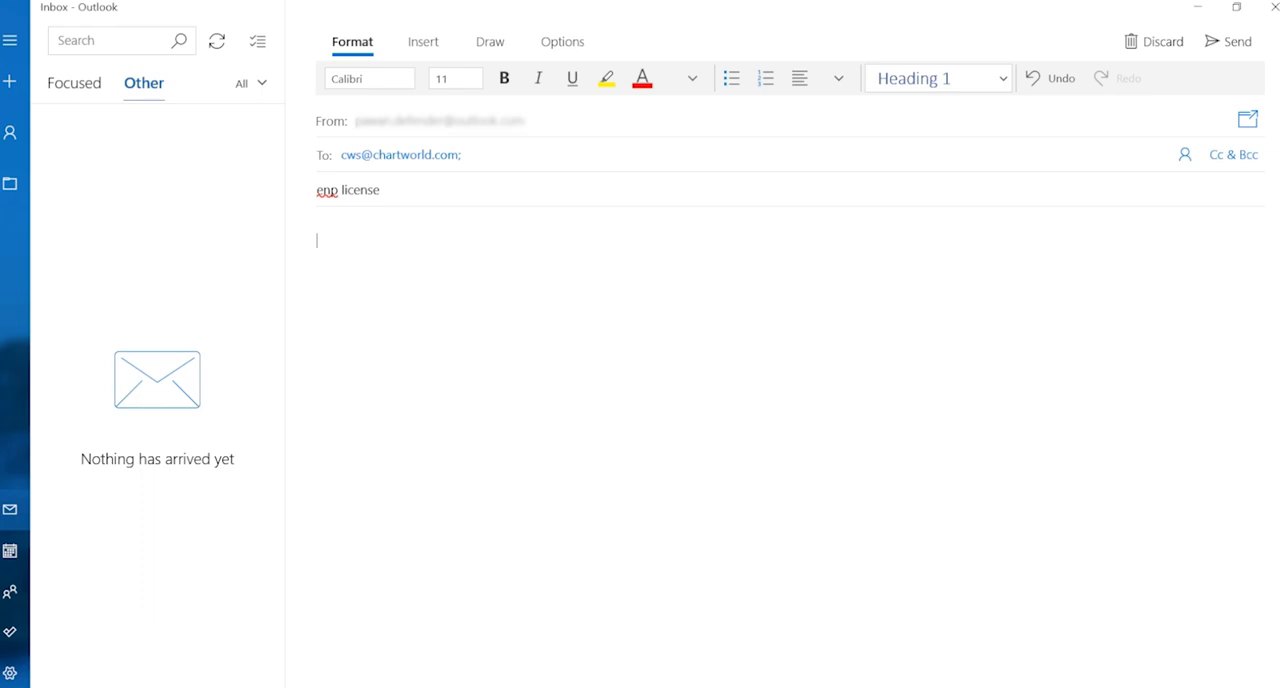
type("Please issue th")
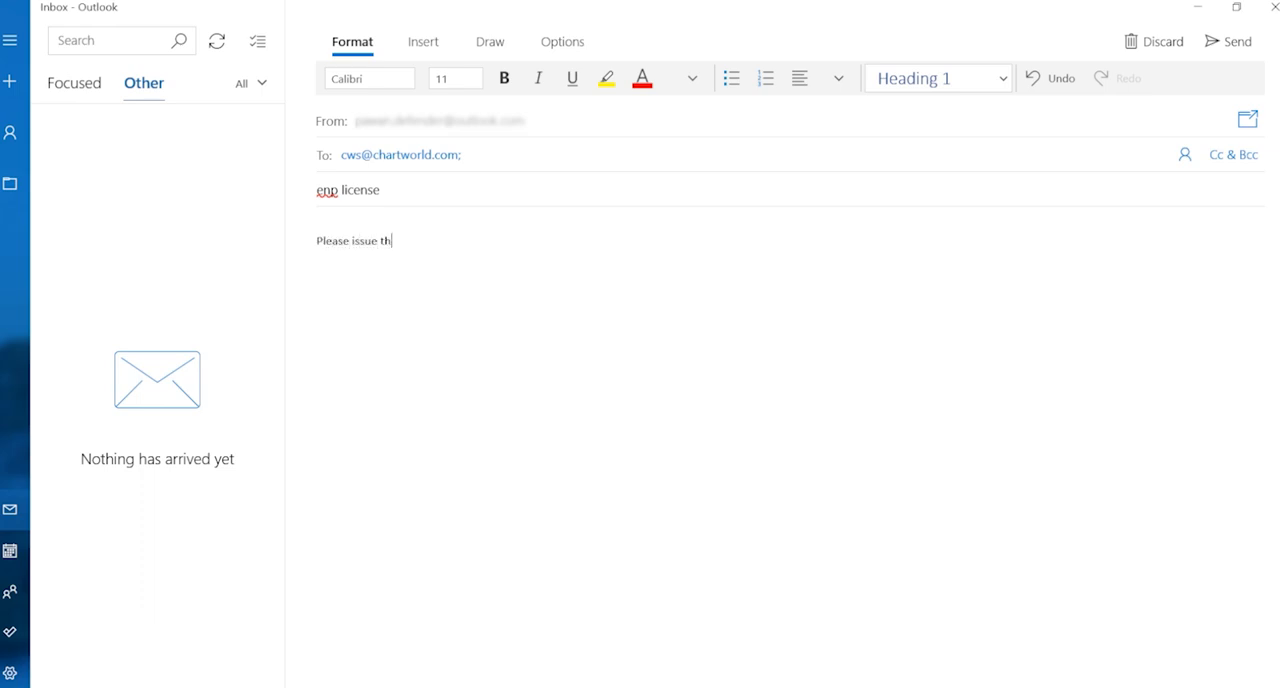
type("e License for")
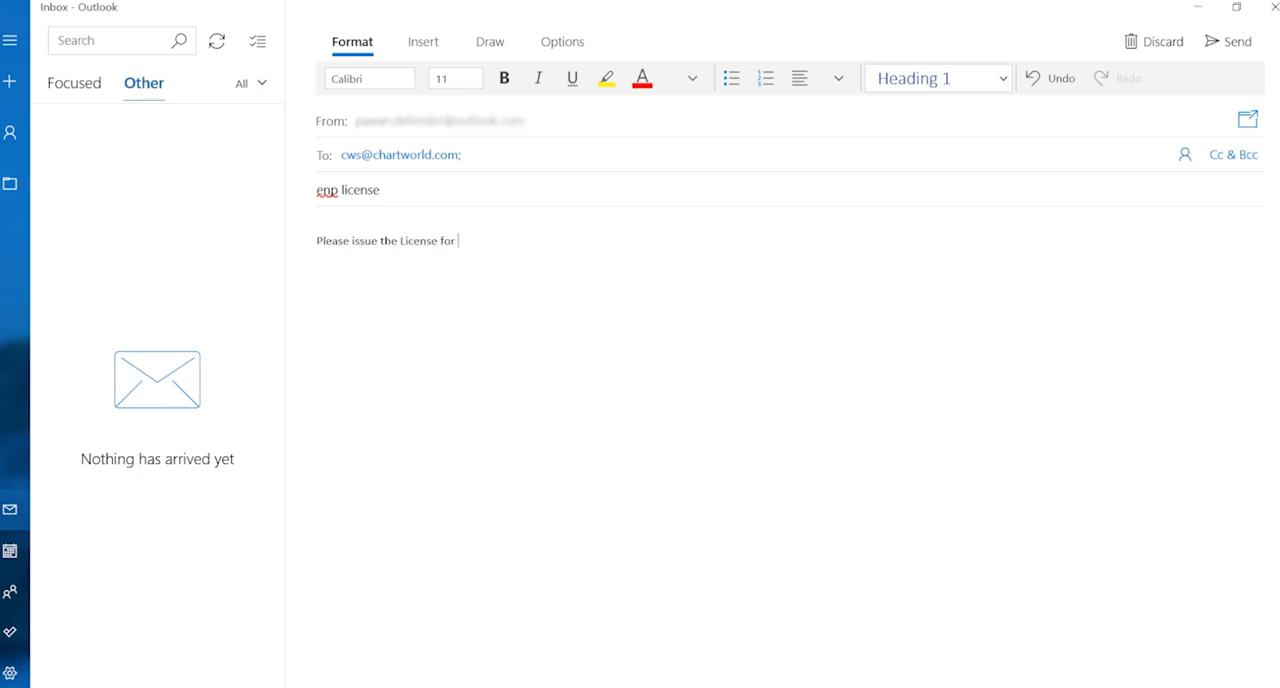
type("Following ENP")
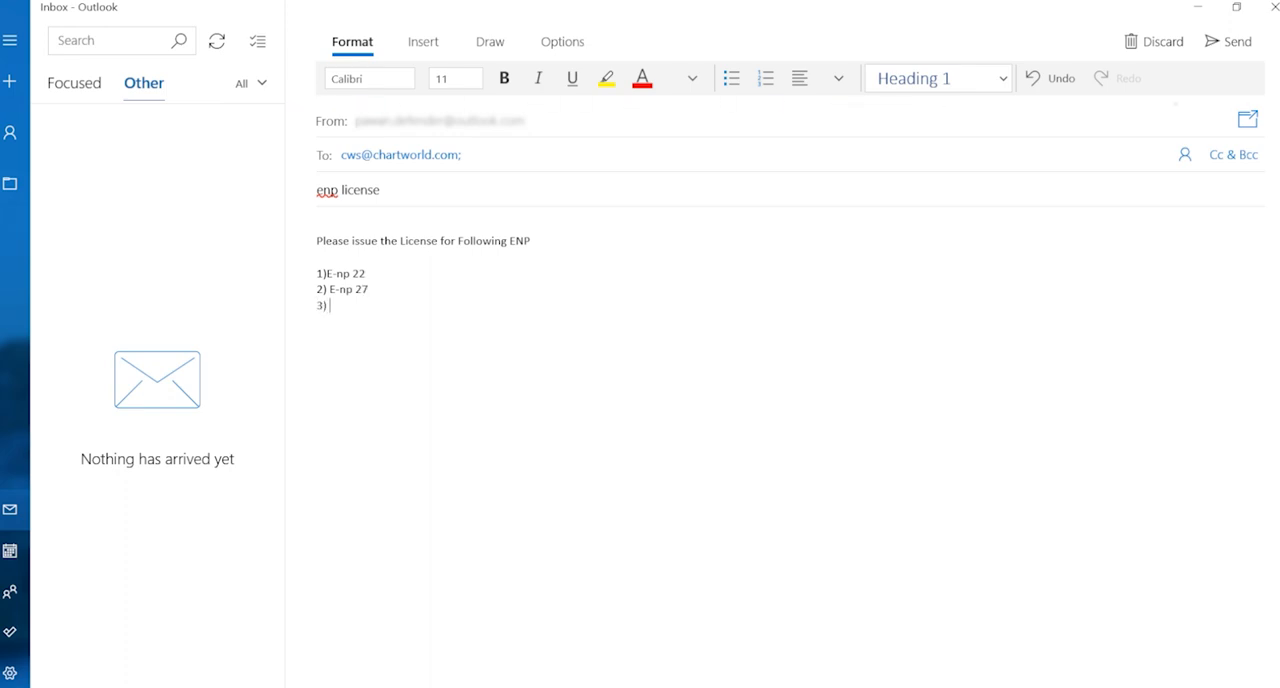
type("E-np")
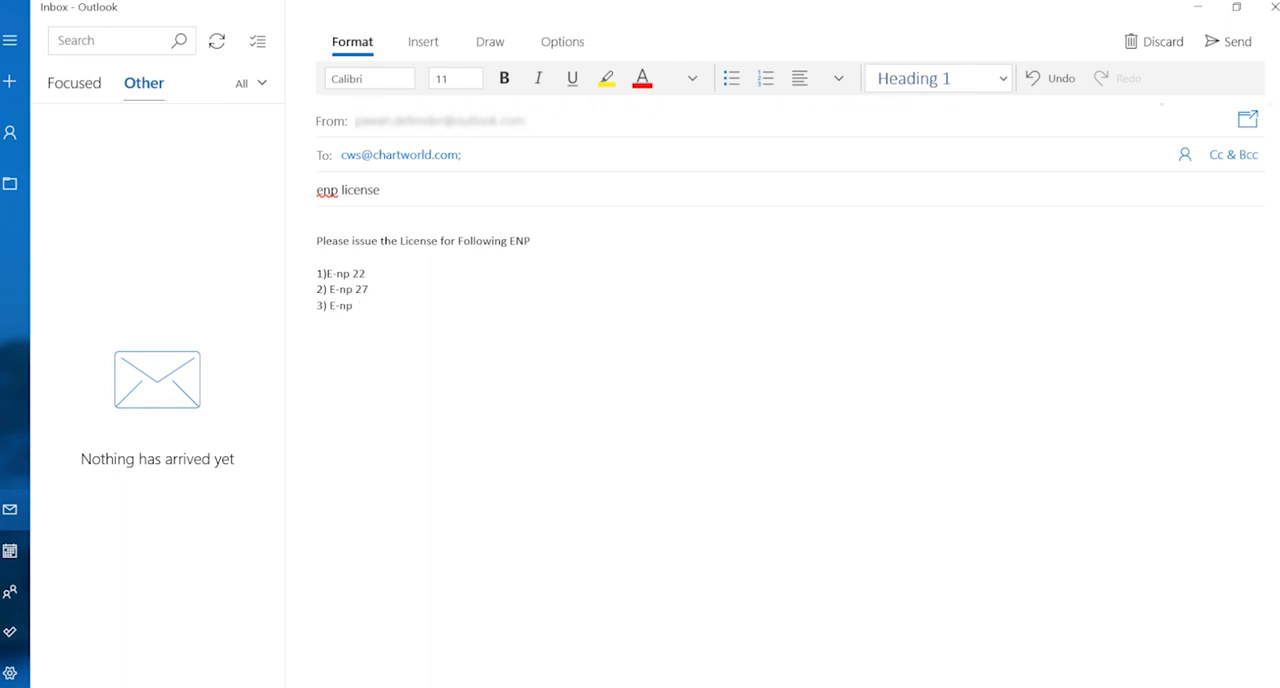
type("2")
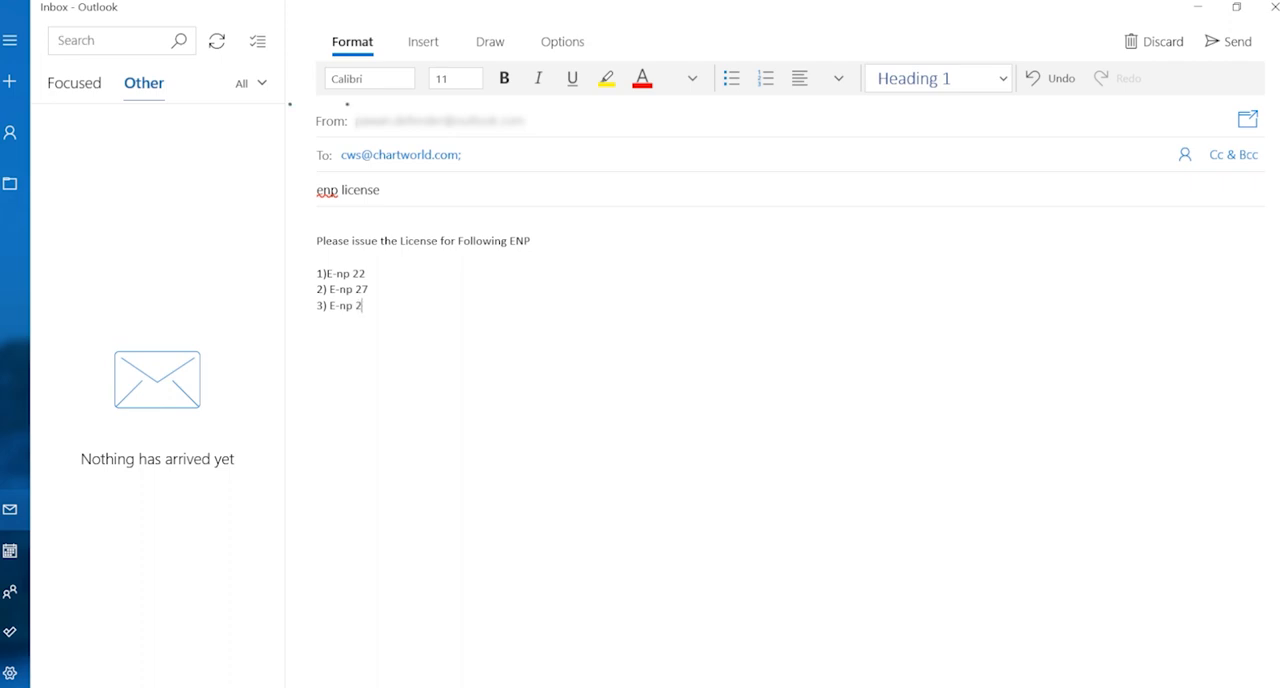
type("8")
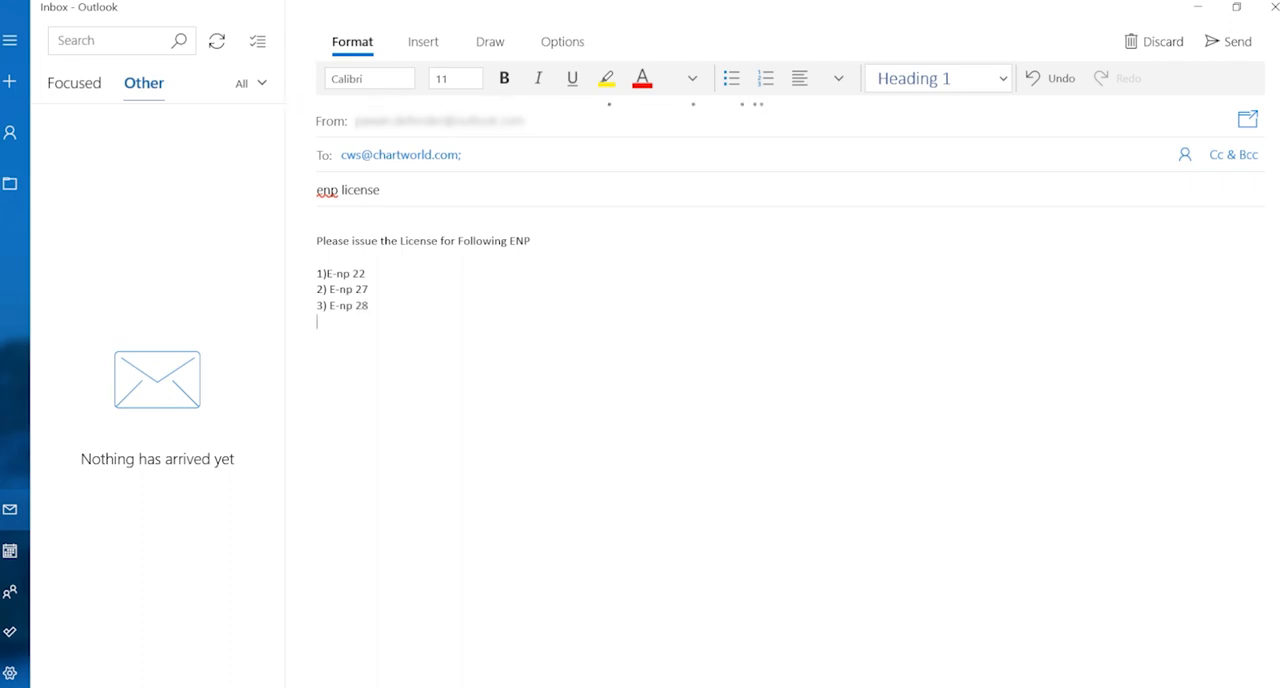
type("4")
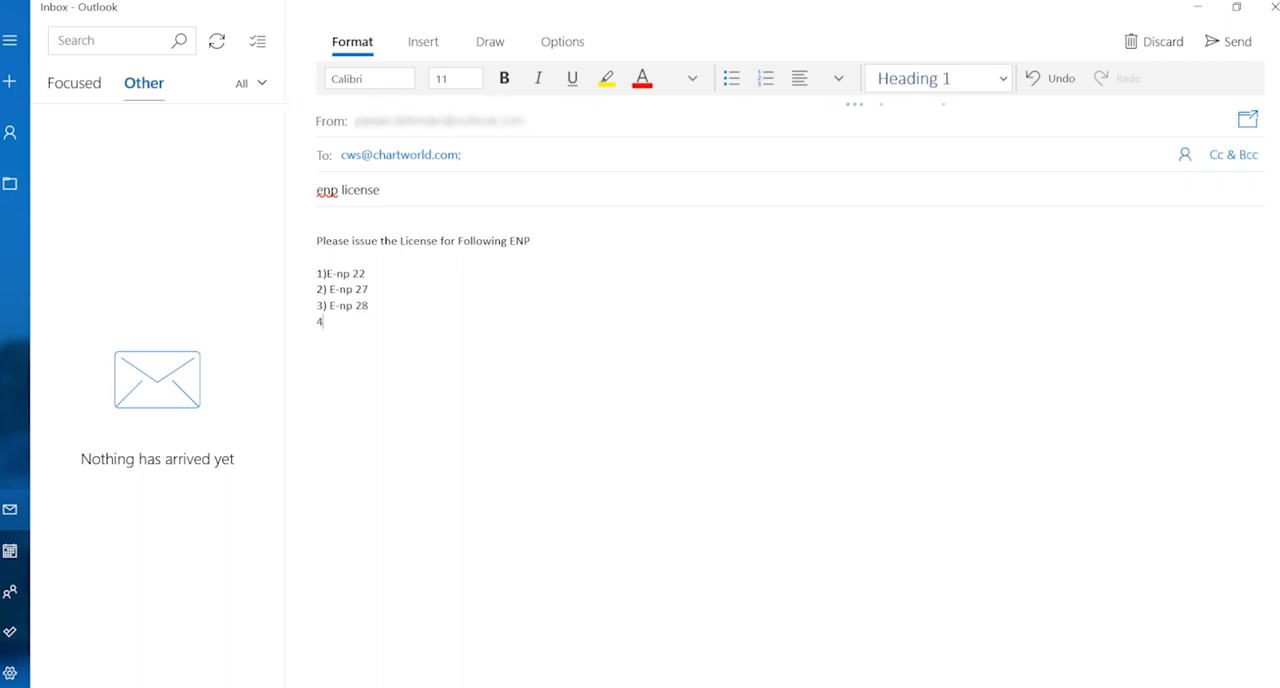
type(")")
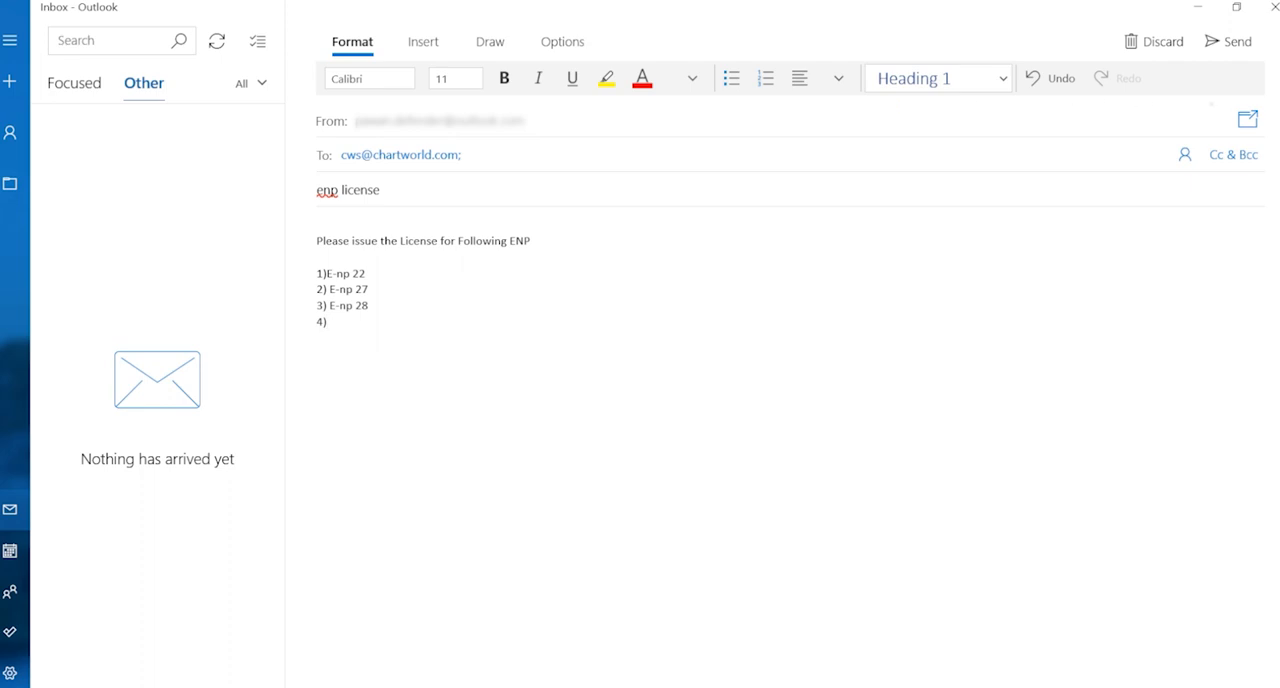
- Add the next E-np entry, fixing a stray letter and hyphen along the way
type("En")
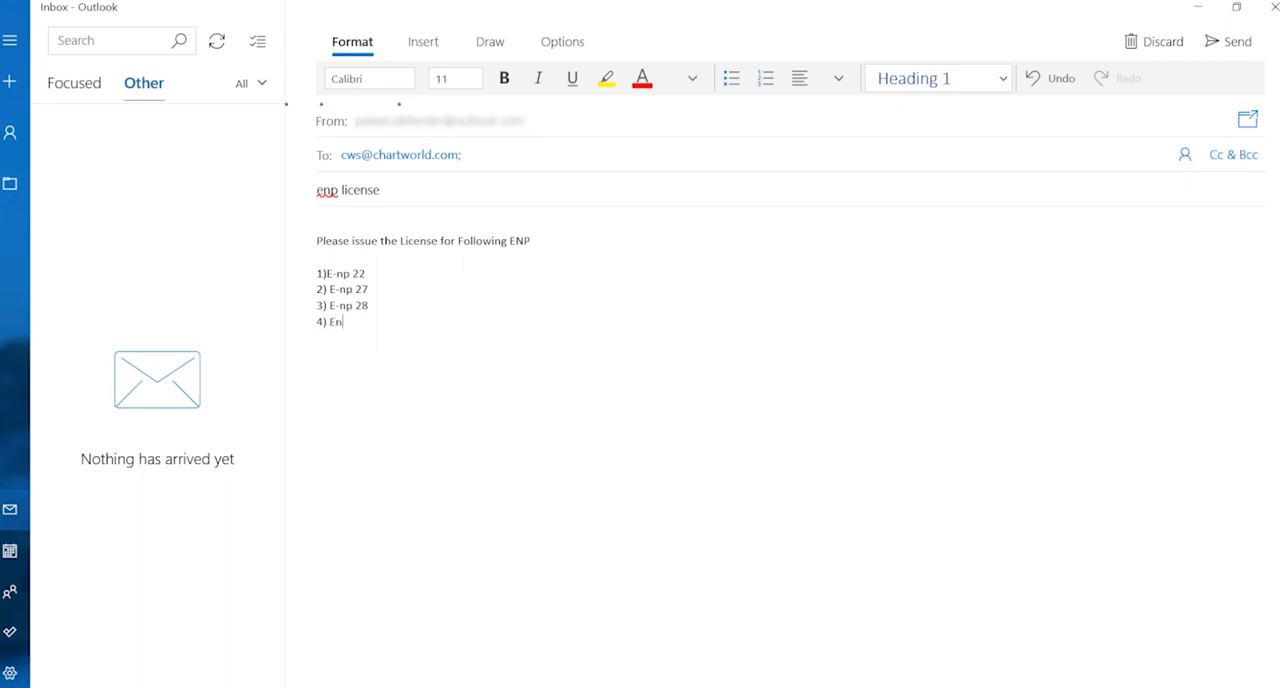
key("Backspace")
type("-")
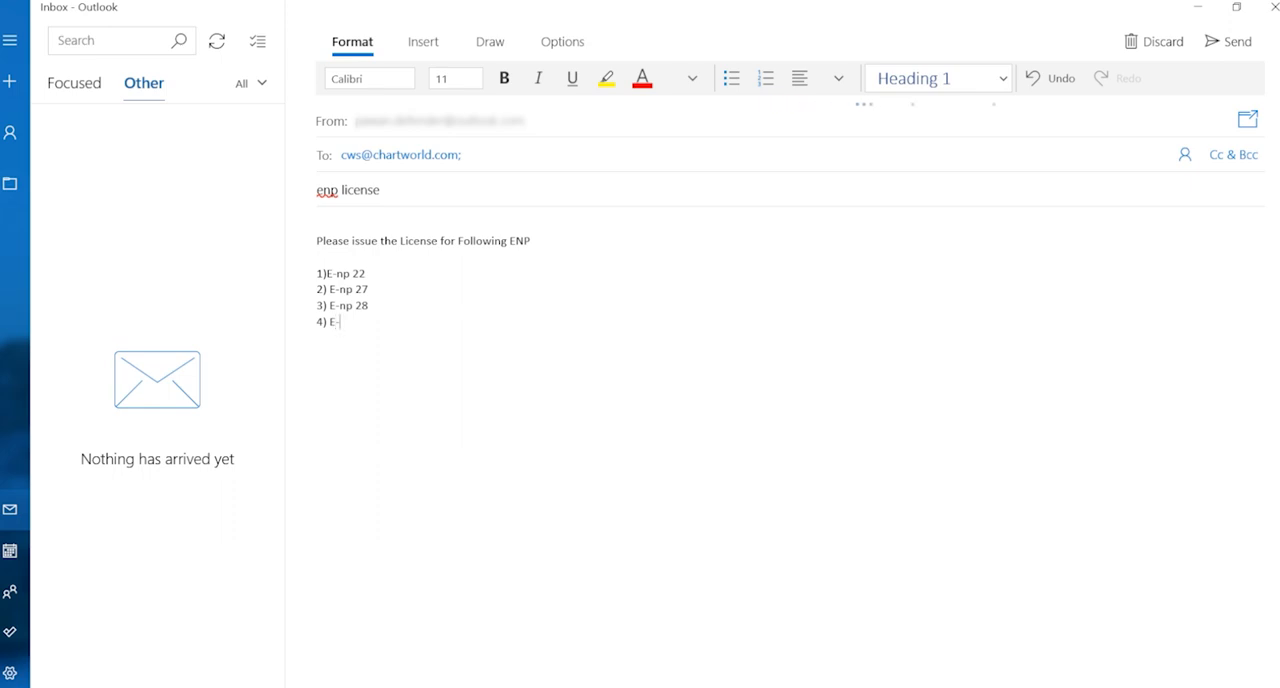
type("np")
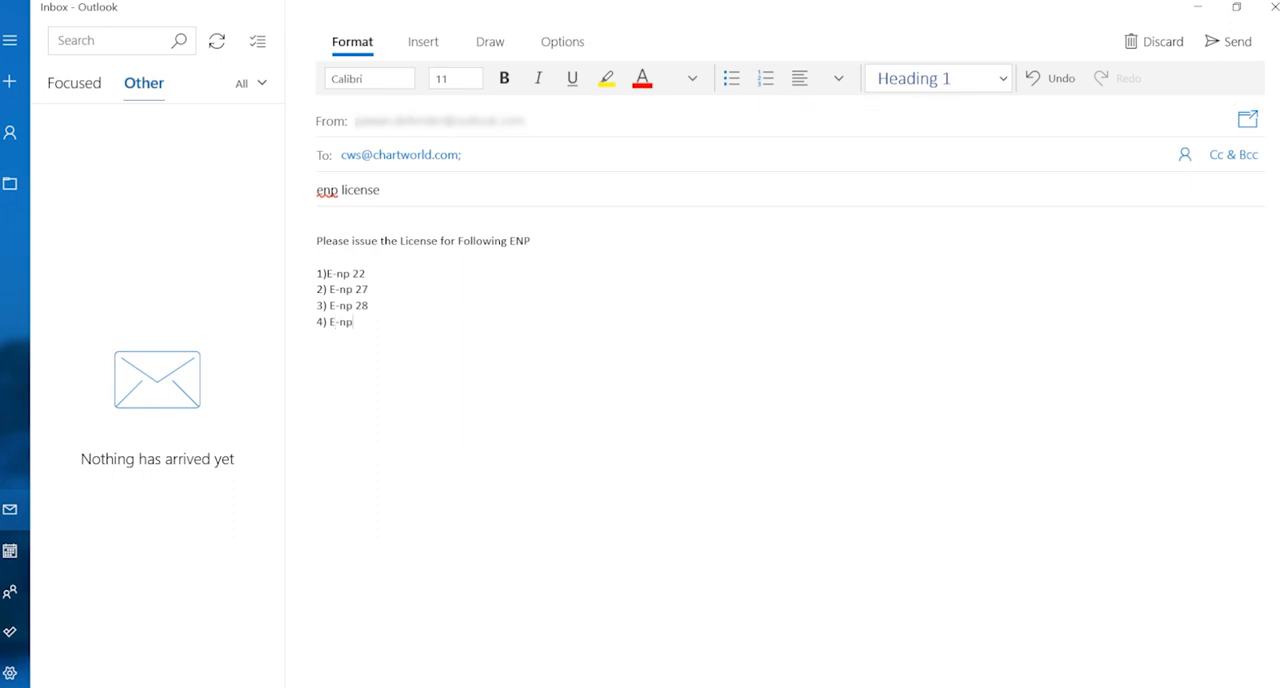
type("-")
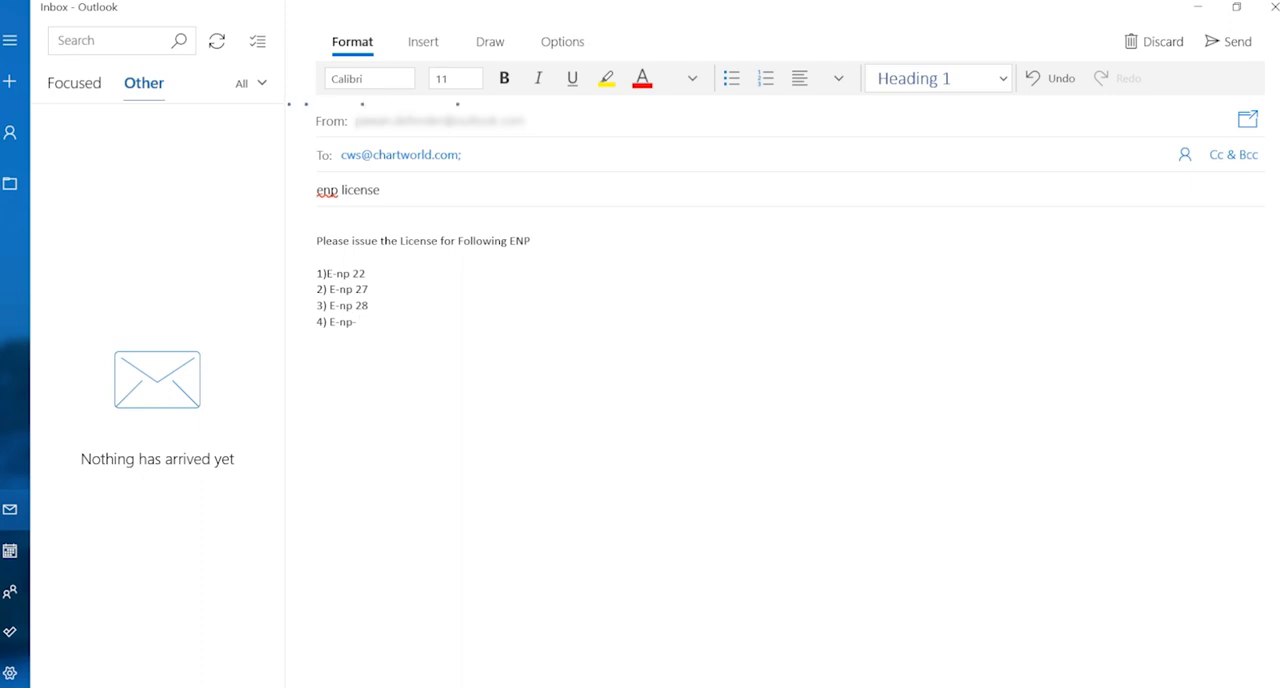
key("Backspace")
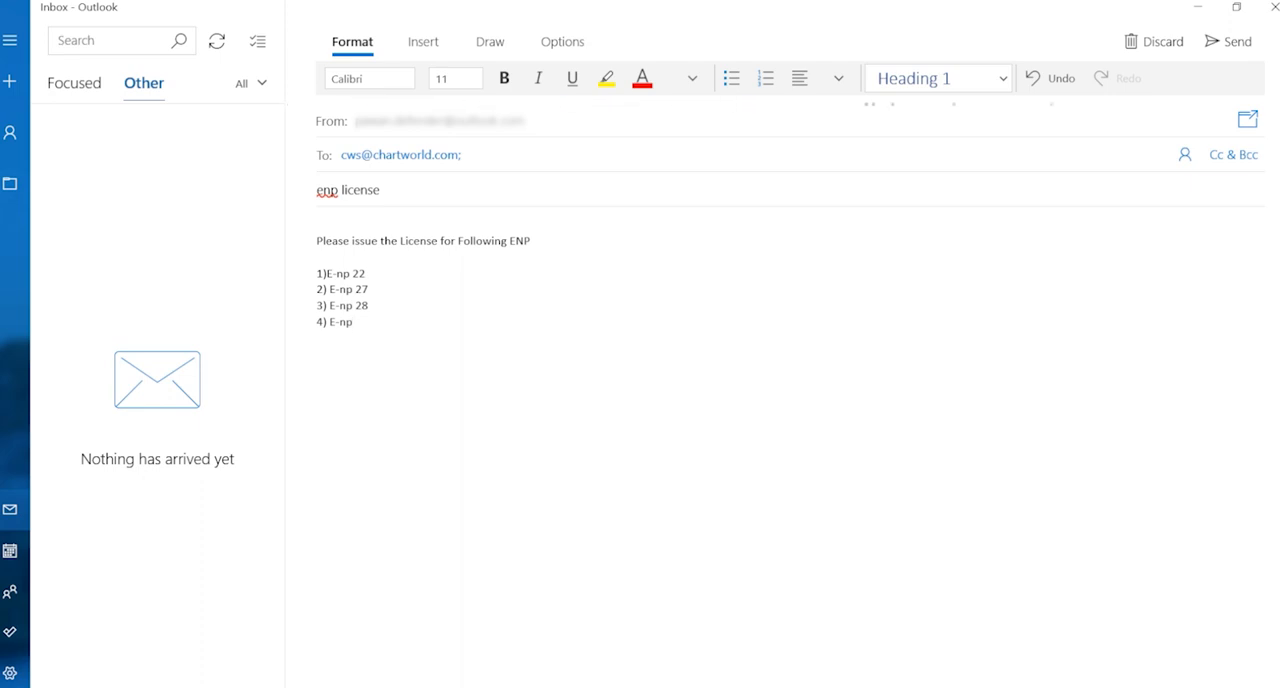
type("4")
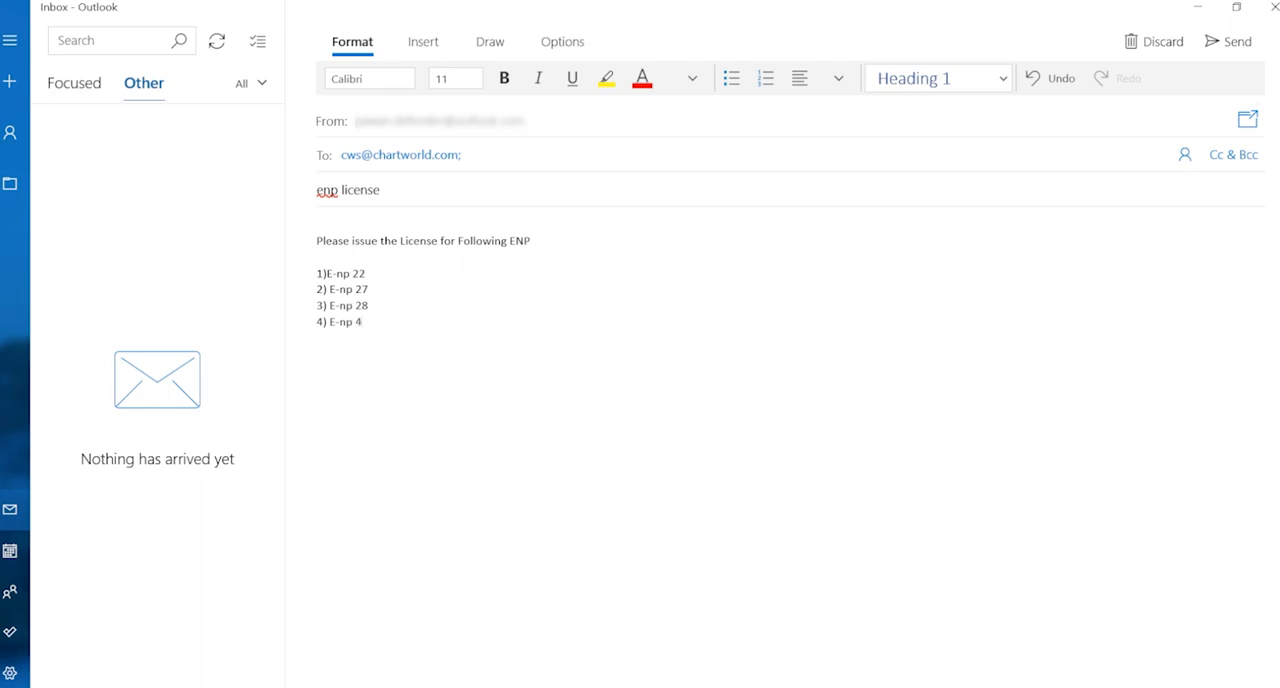
- Complete the last list item with 9 in the license request email
type("9")
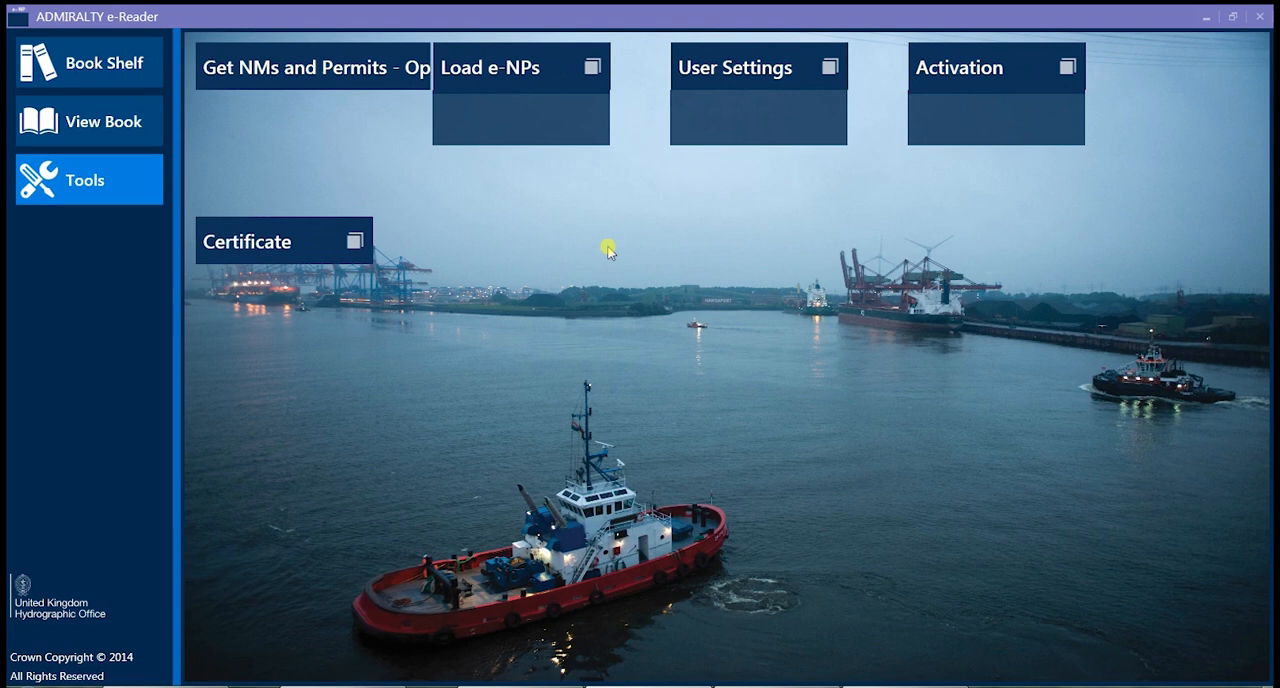
- Load e-NP permits from media in the F:\CW_57689135_MISCELLANEOUS folder via Get NMs and Permits
left_click(312, 68)
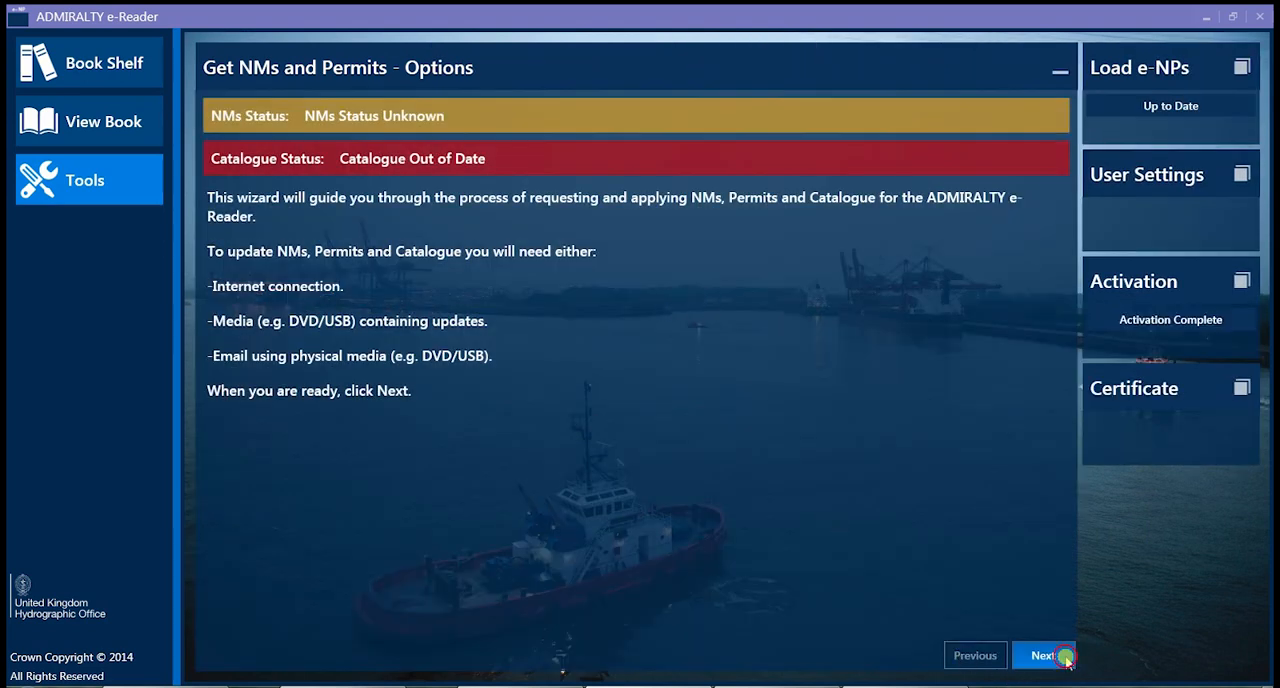
left_click(1044, 656)
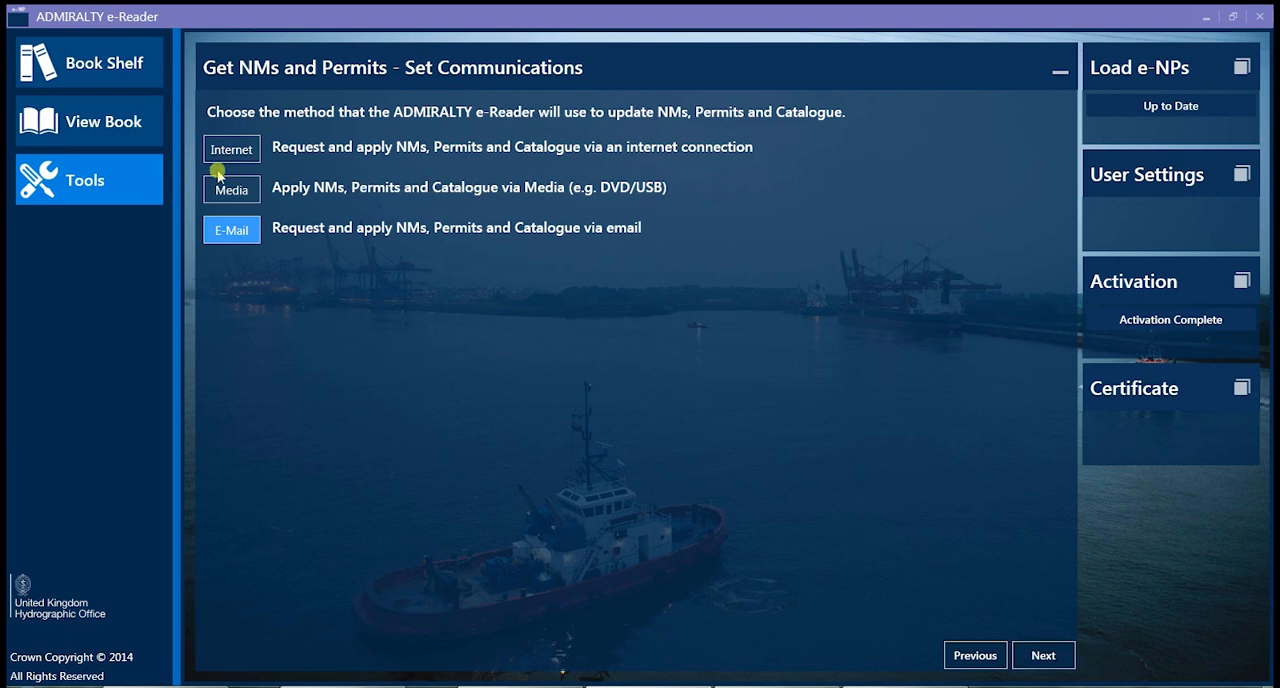
left_click(232, 188)
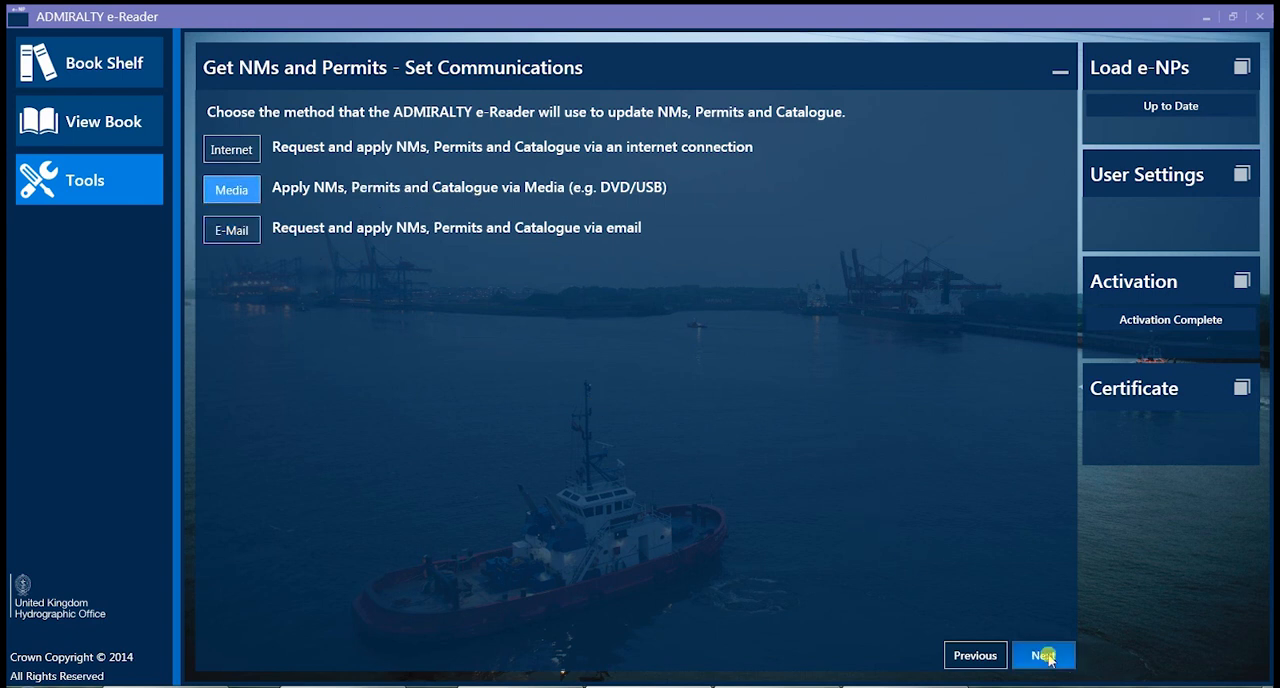
left_click(1044, 656)
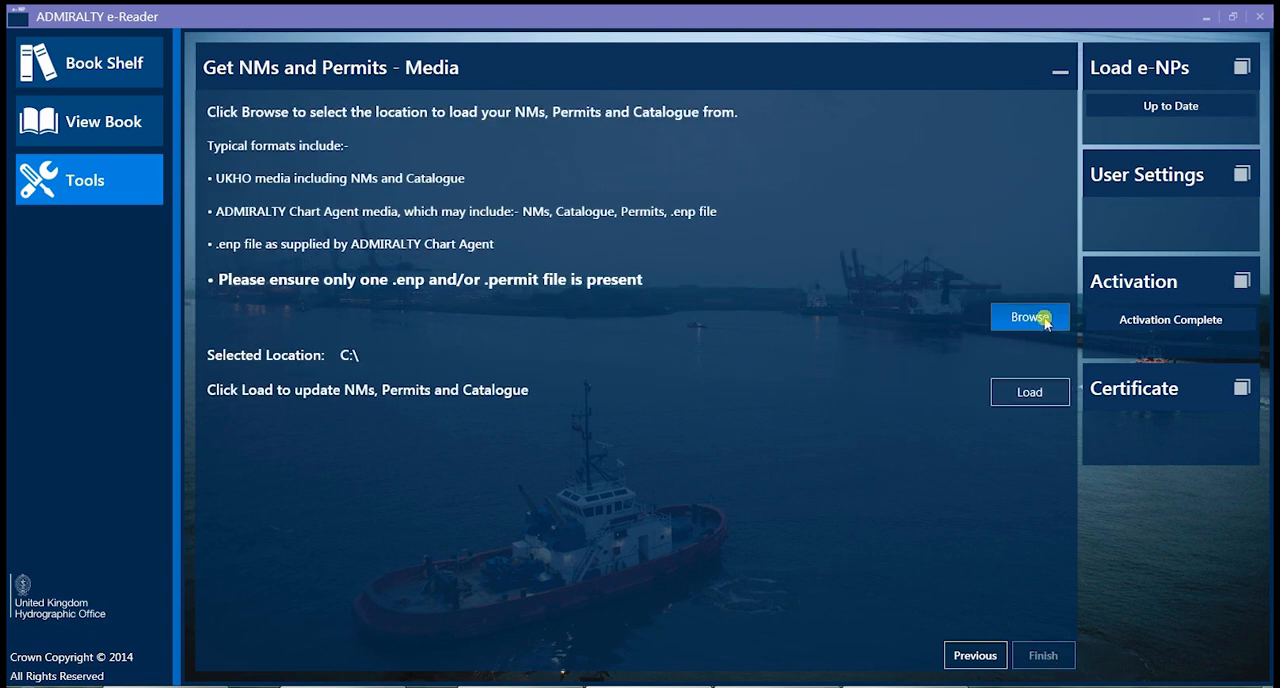
left_click(1028, 316)
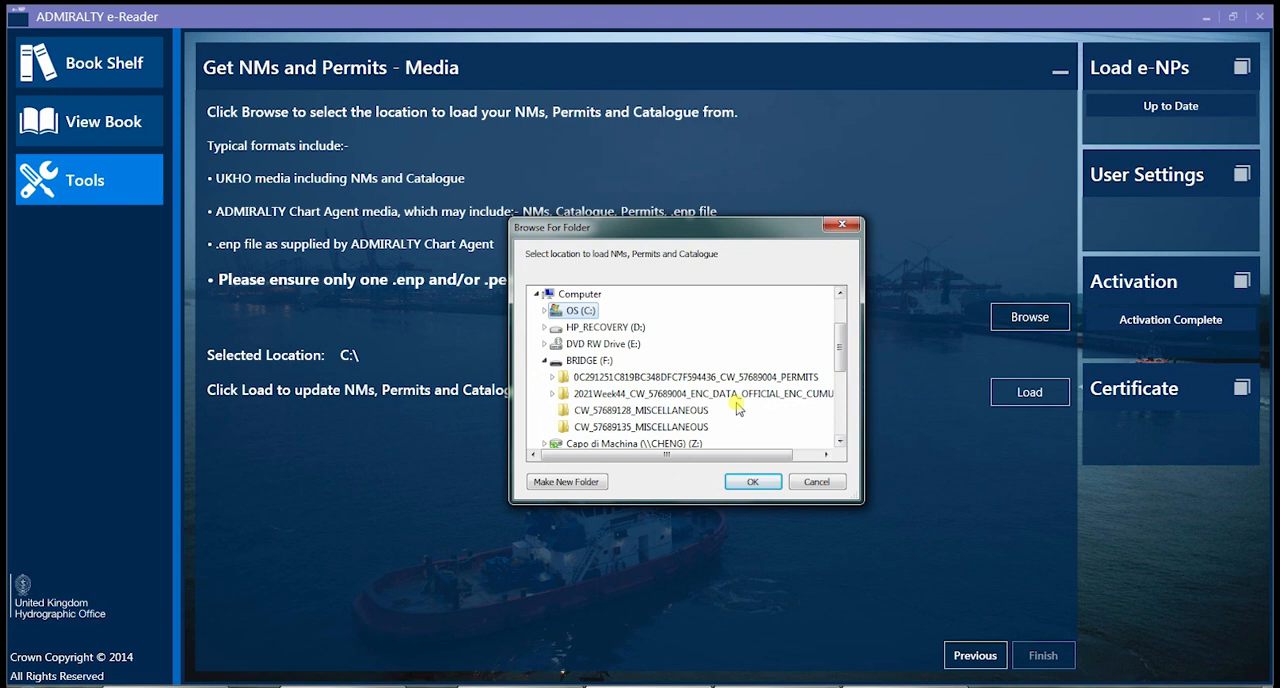
left_click(752, 480)
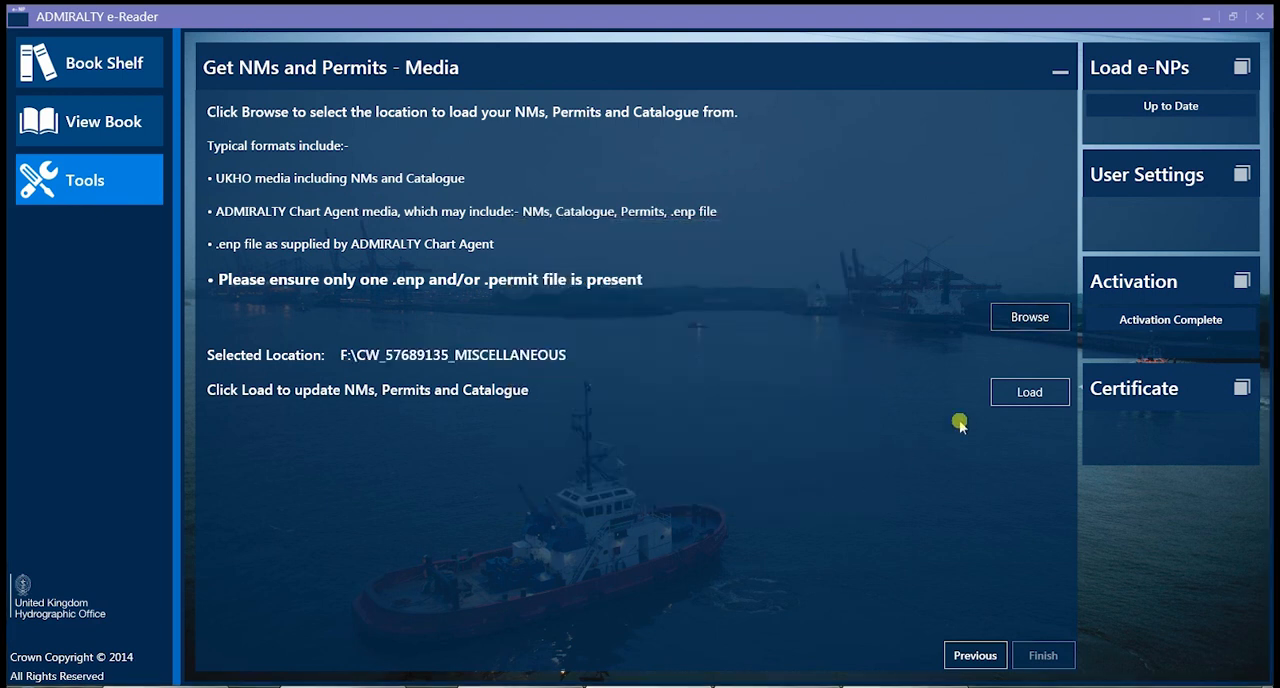
left_click(1028, 392)
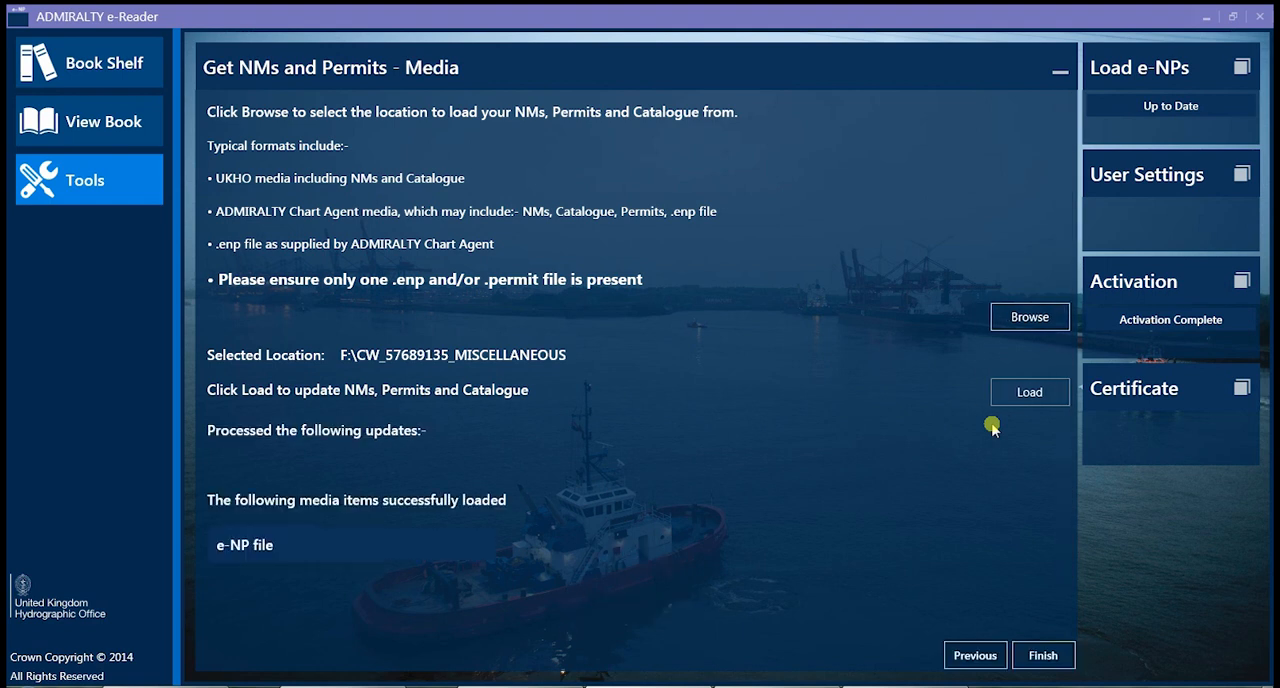
mouse_move(350, 512)
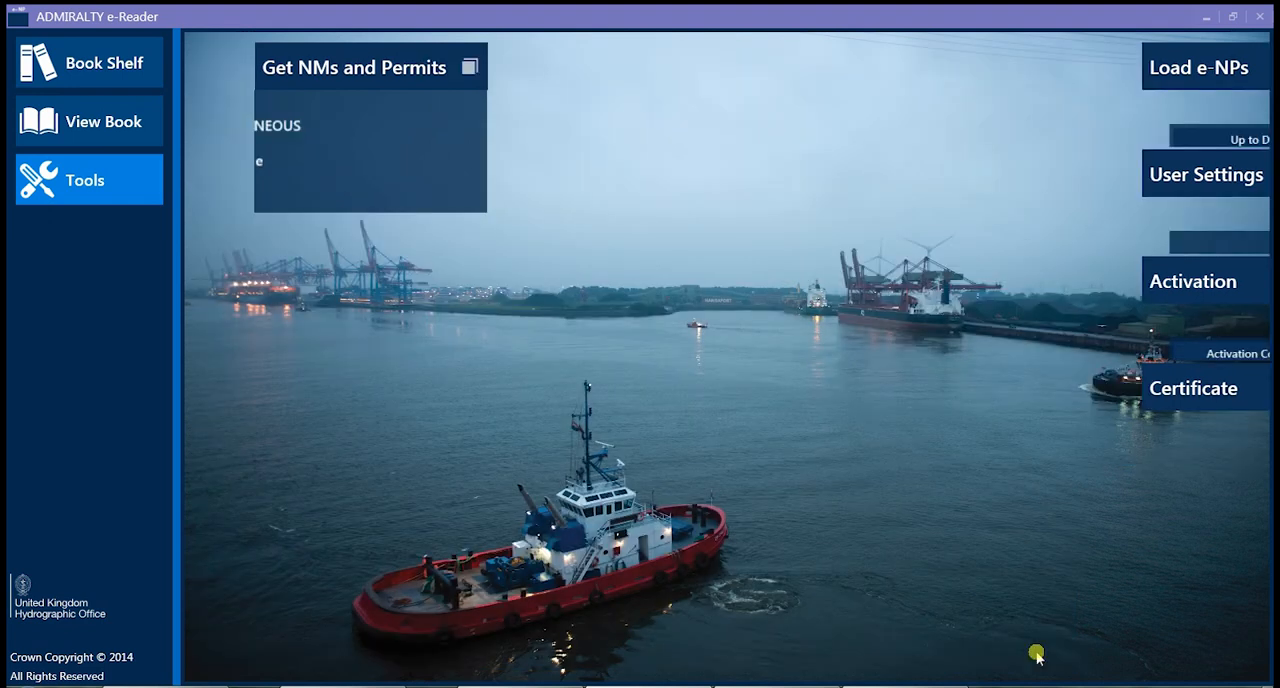
- Check the permits wizard status and show All Publications on the Book Shelf
left_click(354, 68)
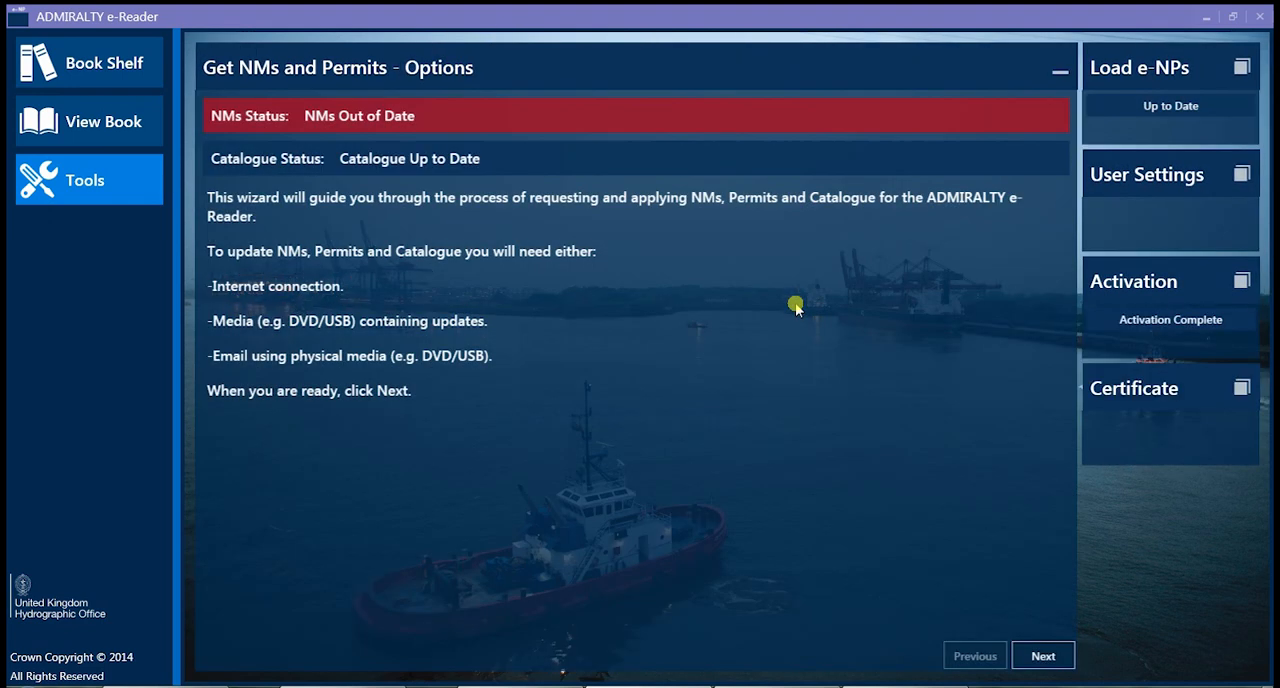
left_click(104, 64)
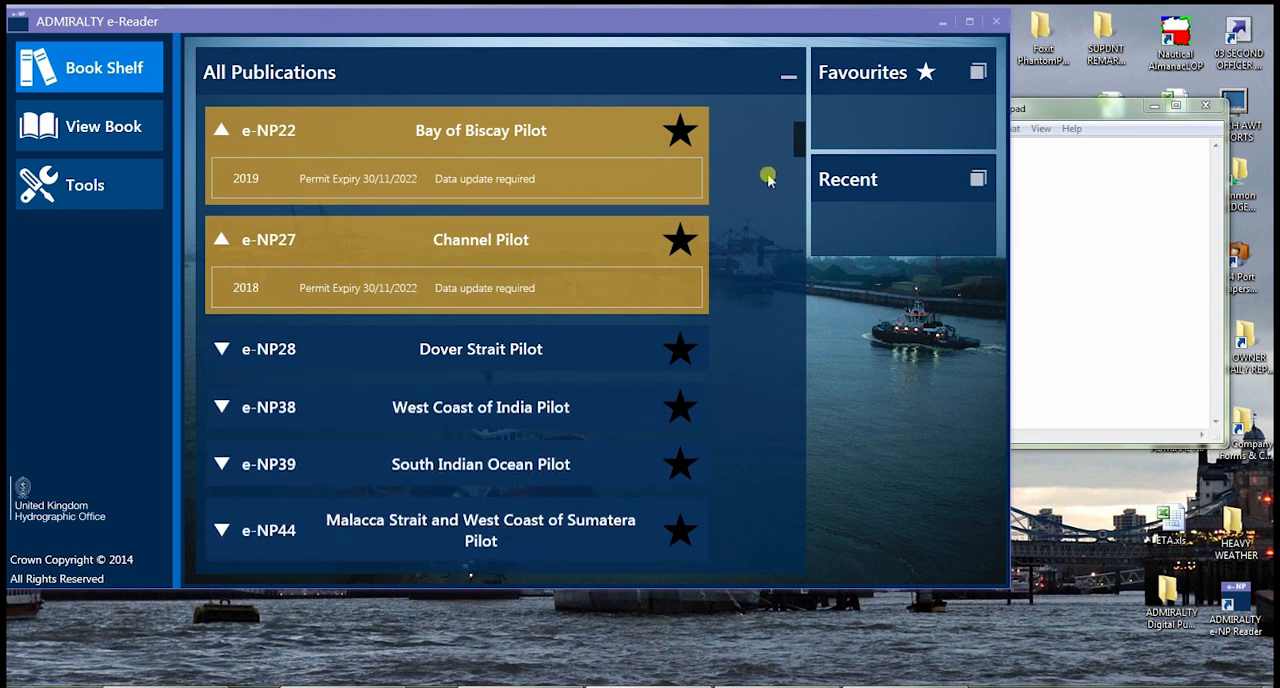
mouse_move(210, 210)
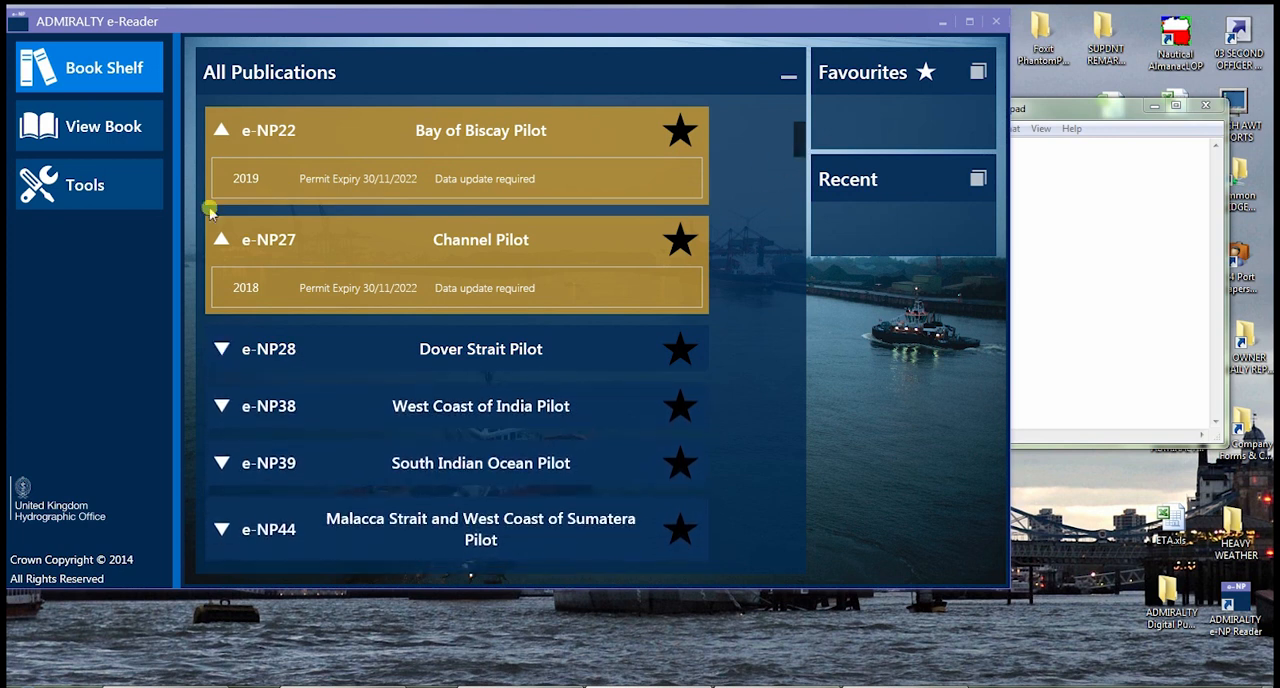